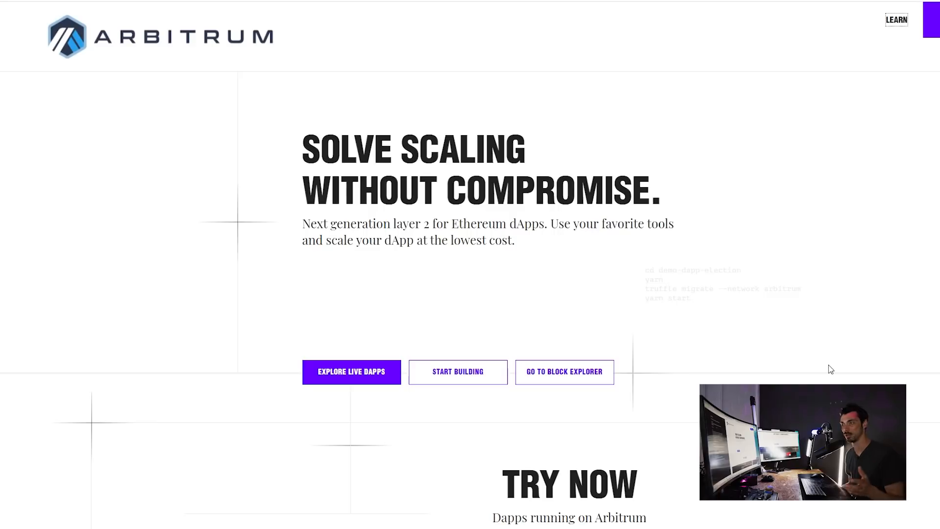
{"action": "mouse_move", "coordinate": [611, 293]}
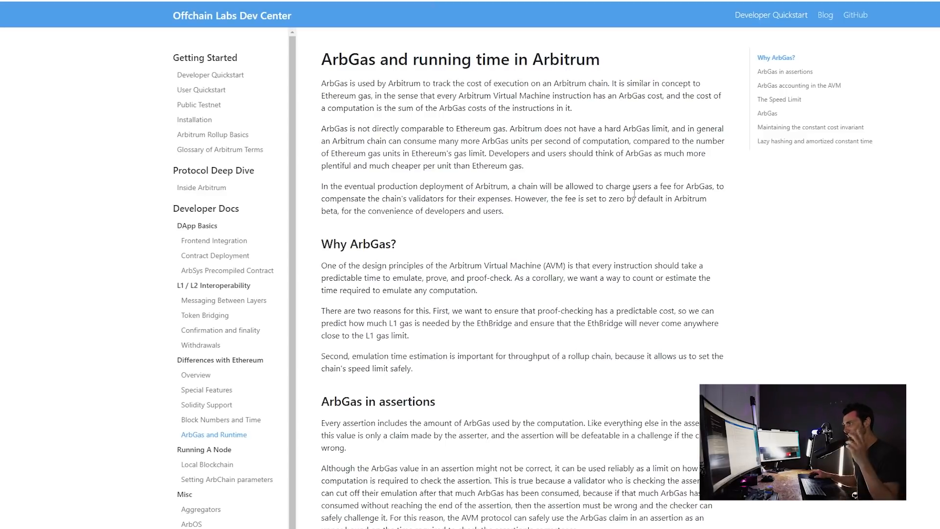
{"action": "mouse_move", "coordinate": [637, 197]}
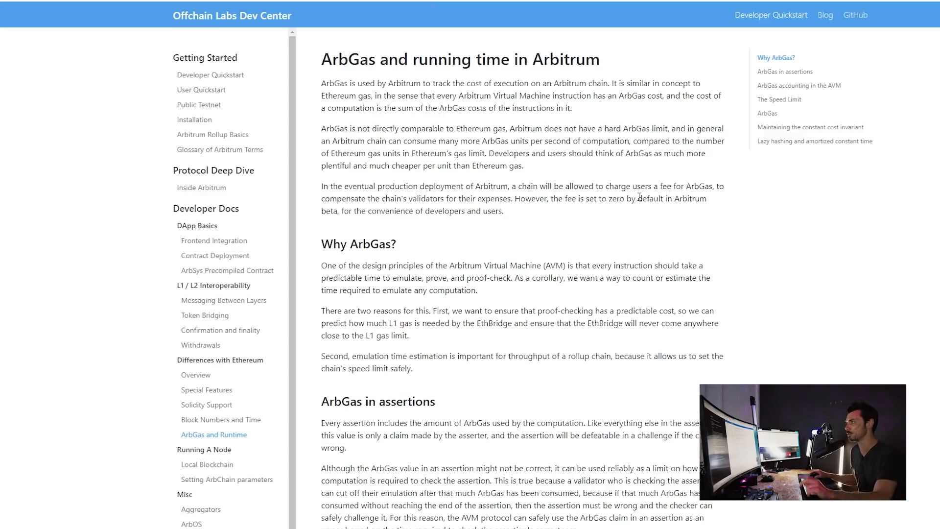
{"action": "mouse_move", "coordinate": [676, 214]}
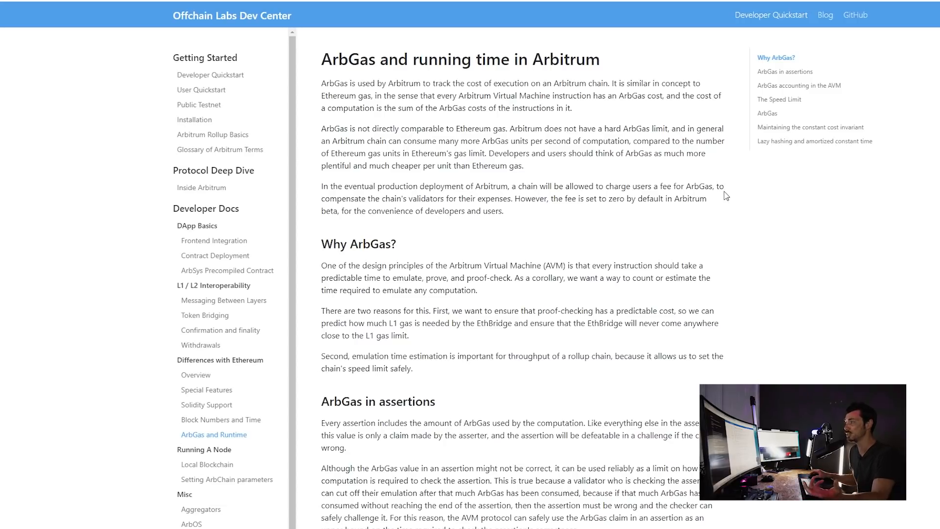
{"action": "mouse_move", "coordinate": [726, 182]}
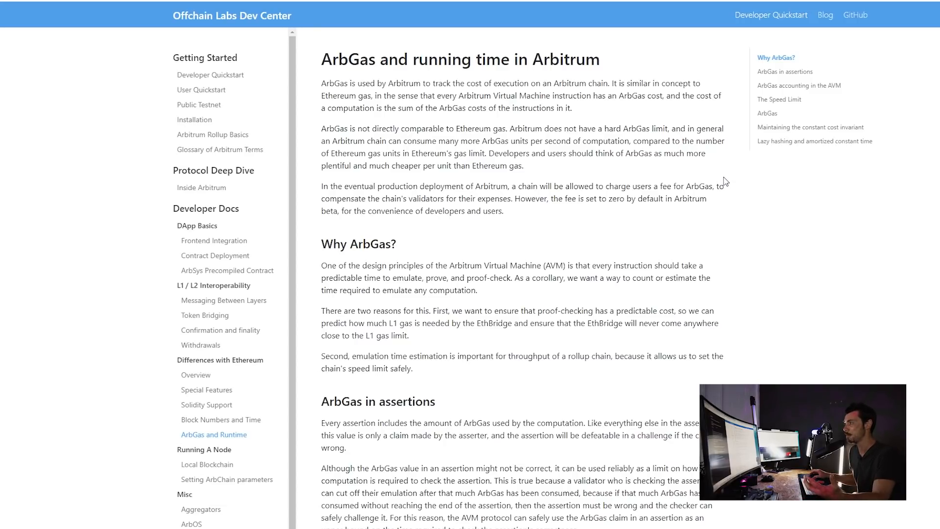
{"action": "mouse_move", "coordinate": [719, 181]}
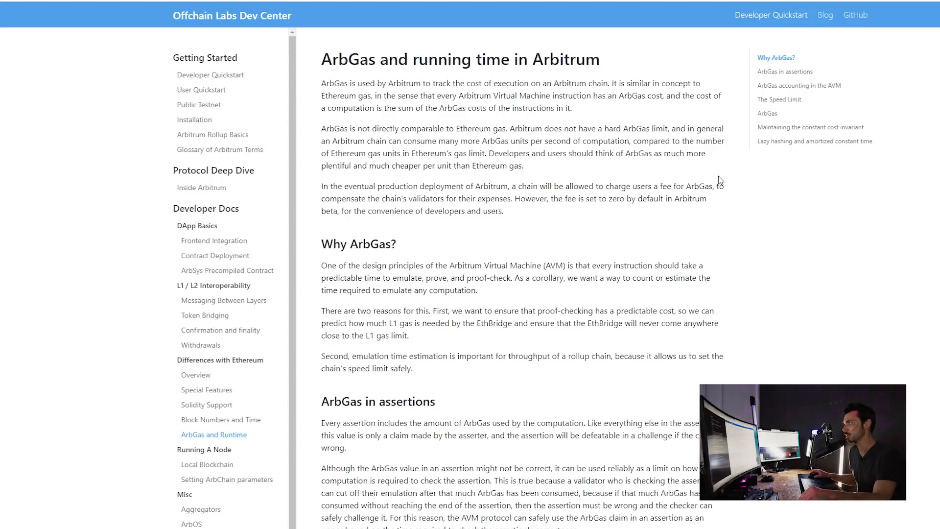
{"action": "mouse_move", "coordinate": [720, 182]}
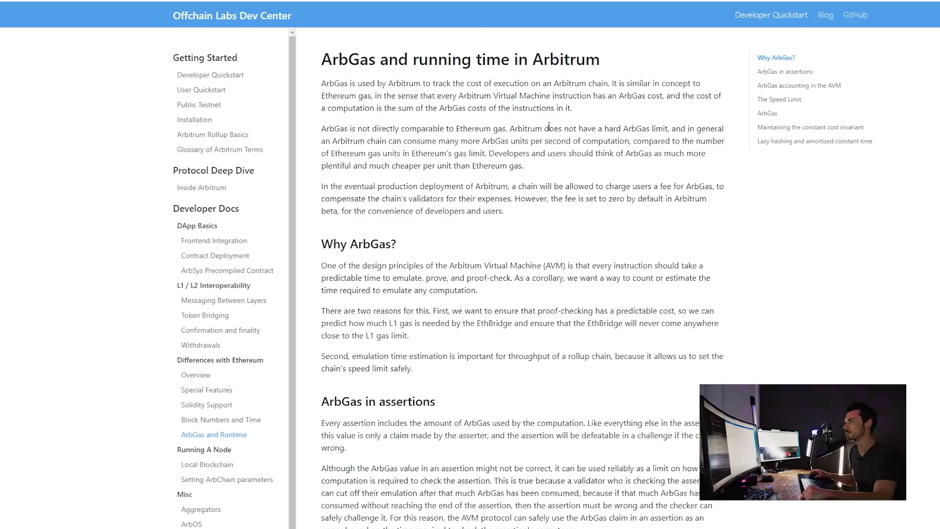
{"action": "mouse_move", "coordinate": [548, 126]}
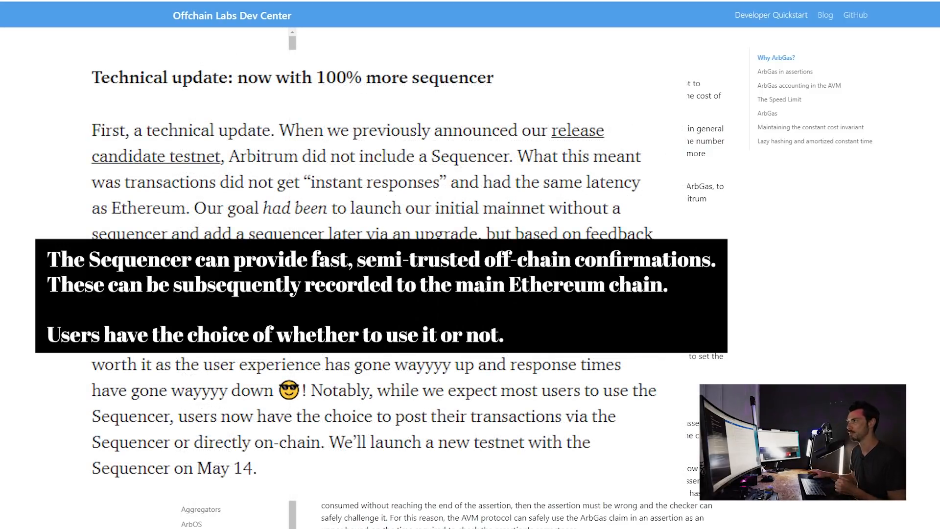
- Scroll through the Medium post on Arbitrum One's mainnet contracts and fair launch
{"action": "scroll", "scroll_direction": "up", "scroll_amount": 3}
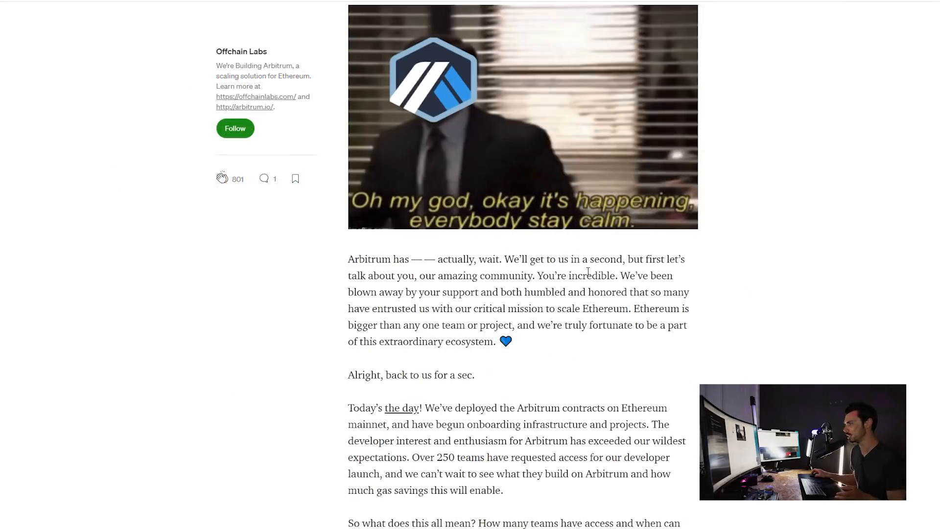
{"action": "scroll", "scroll_direction": "down", "scroll_amount": 3}
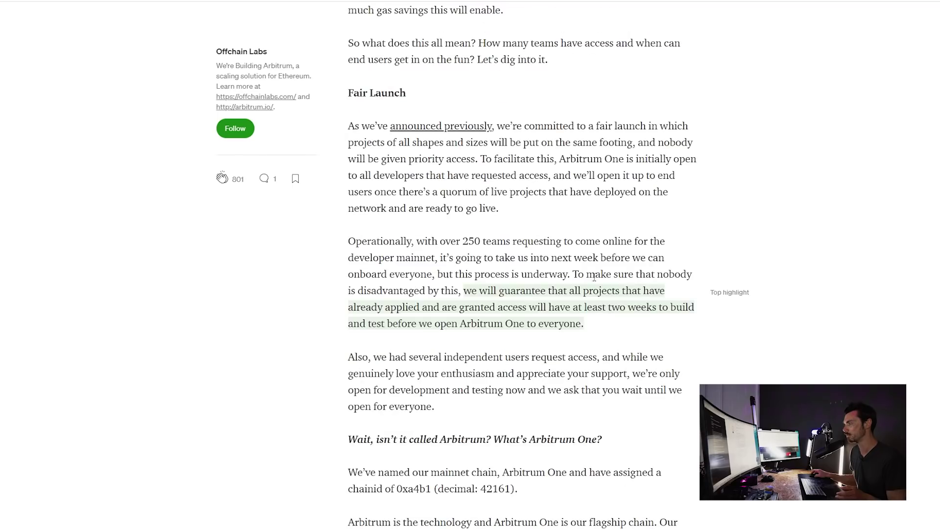
{"action": "scroll", "scroll_direction": "down", "scroll_amount": 3}
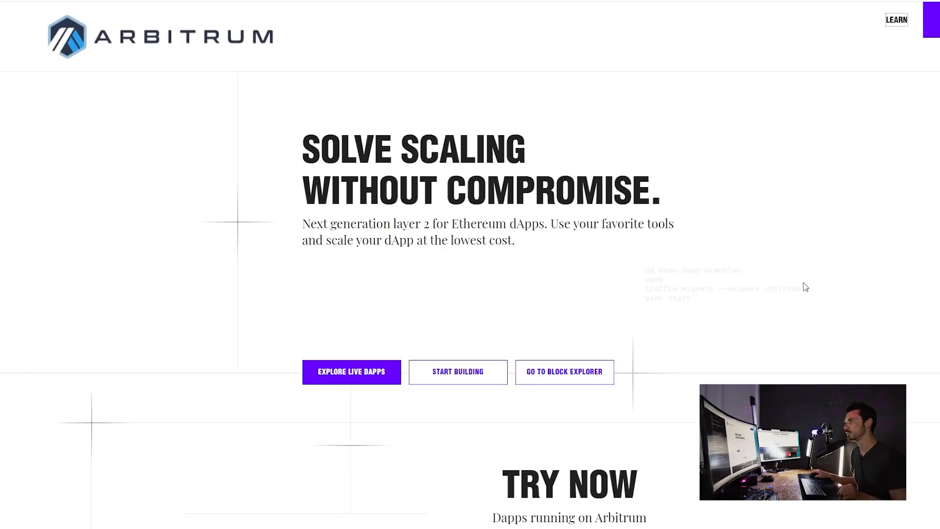
{"action": "mouse_move", "coordinate": [546, 445]}
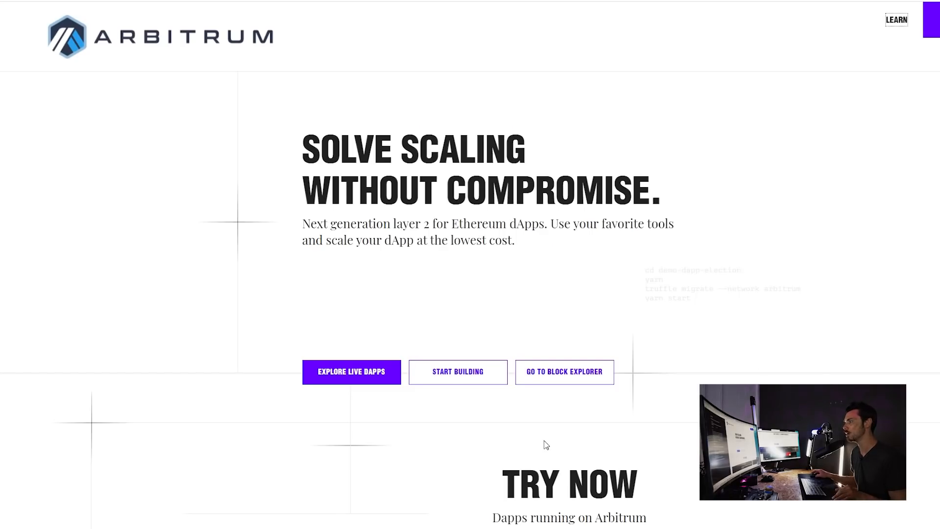
- Go to Arbitrum Explorer and open the newest transaction, in block 283959
{"action": "right_click", "coordinate": [564, 371]}
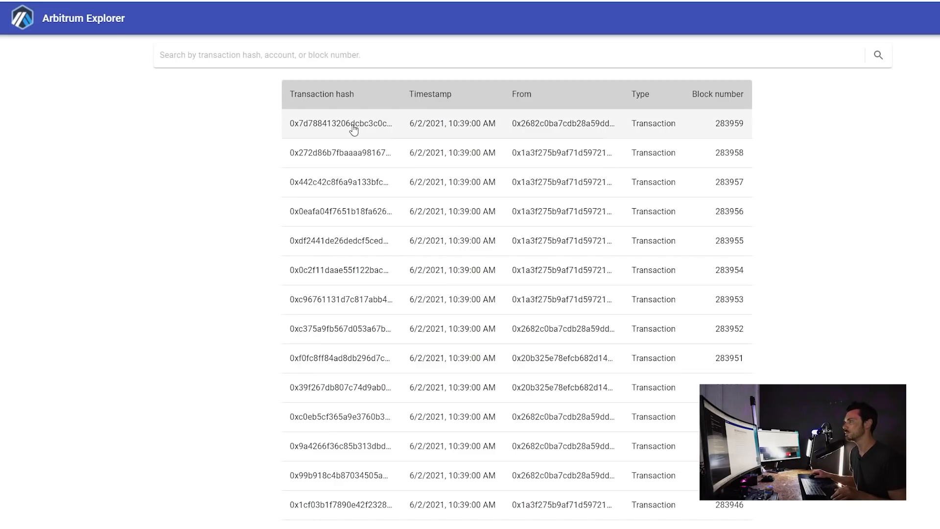
{"action": "left_click", "coordinate": [353, 124]}
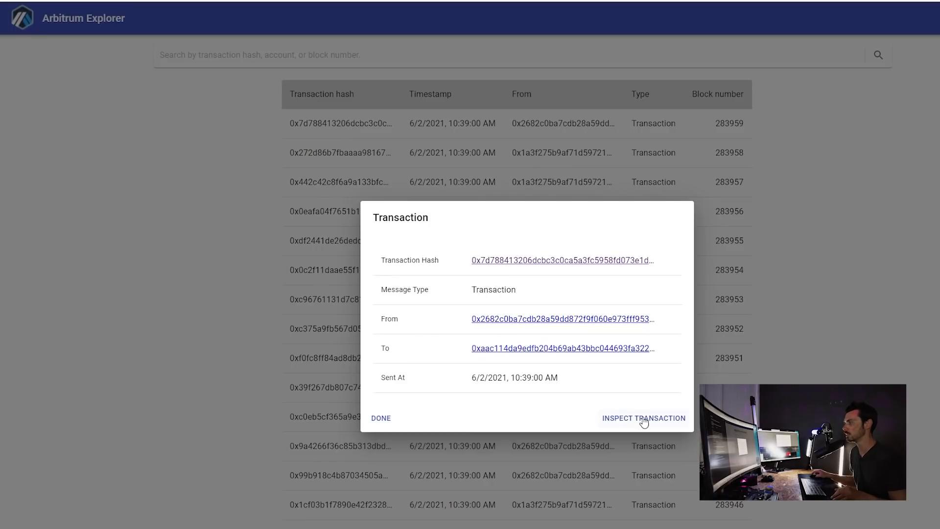
- Inspect the transaction's full page, reviewing Layer 1 gas and ArbGas Layer 2 fees
{"action": "left_click", "coordinate": [643, 417]}
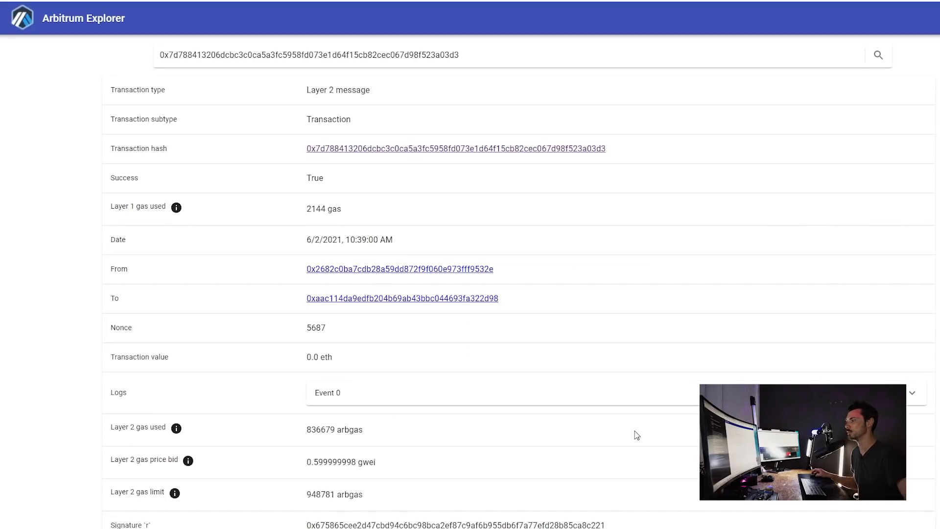
{"action": "mouse_move", "coordinate": [148, 221]}
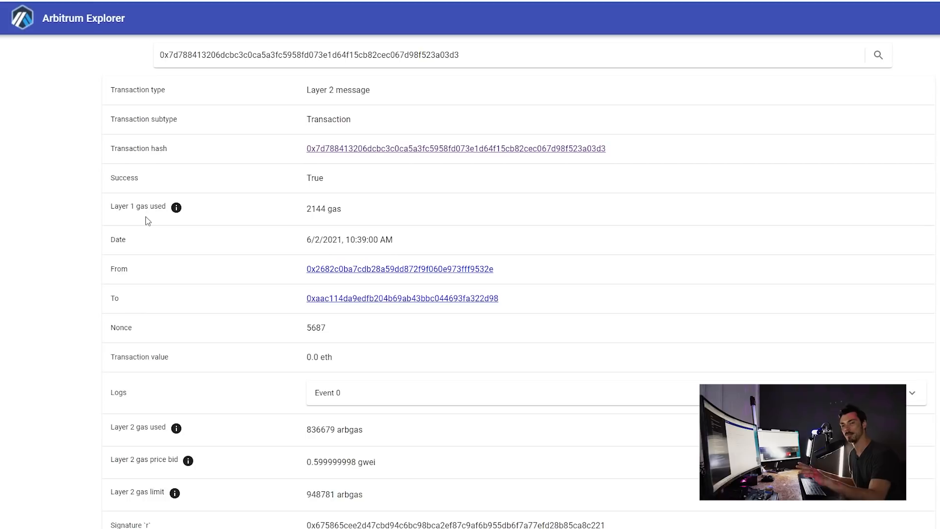
{"action": "mouse_move", "coordinate": [105, 211]}
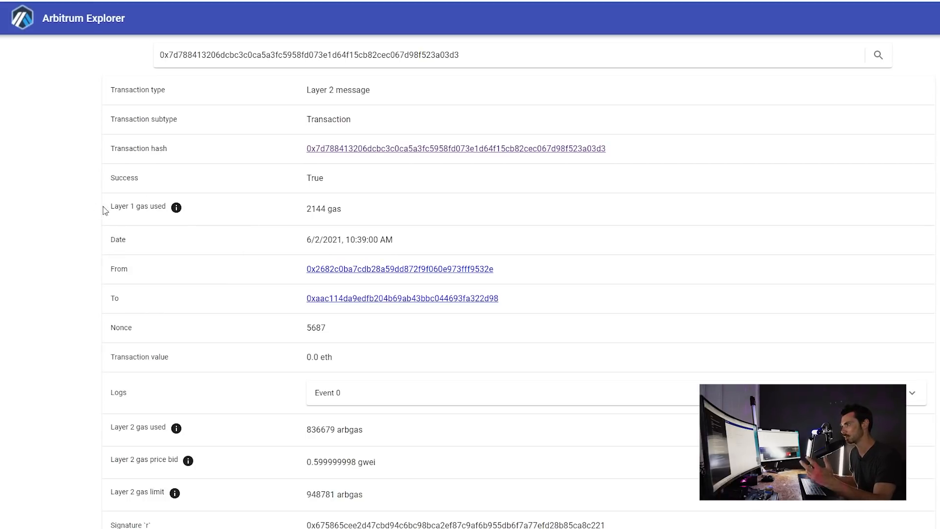
{"action": "mouse_move", "coordinate": [188, 344]}
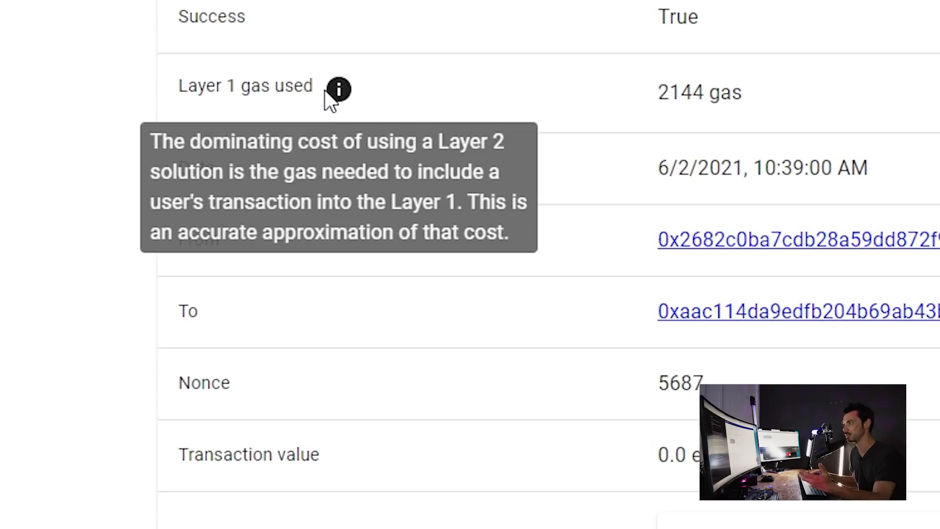
{"action": "mouse_move", "coordinate": [337, 93]}
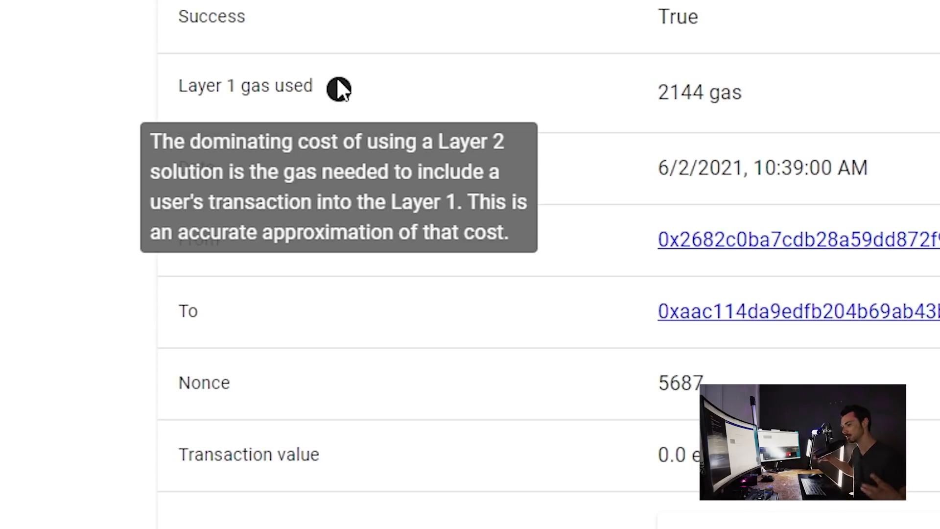
{"action": "mouse_move", "coordinate": [343, 95]}
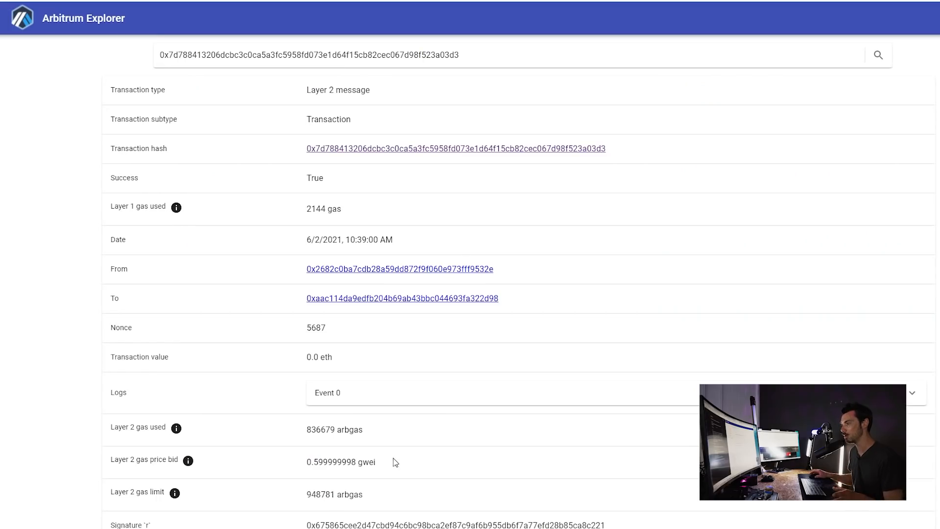
{"action": "mouse_move", "coordinate": [176, 427]}
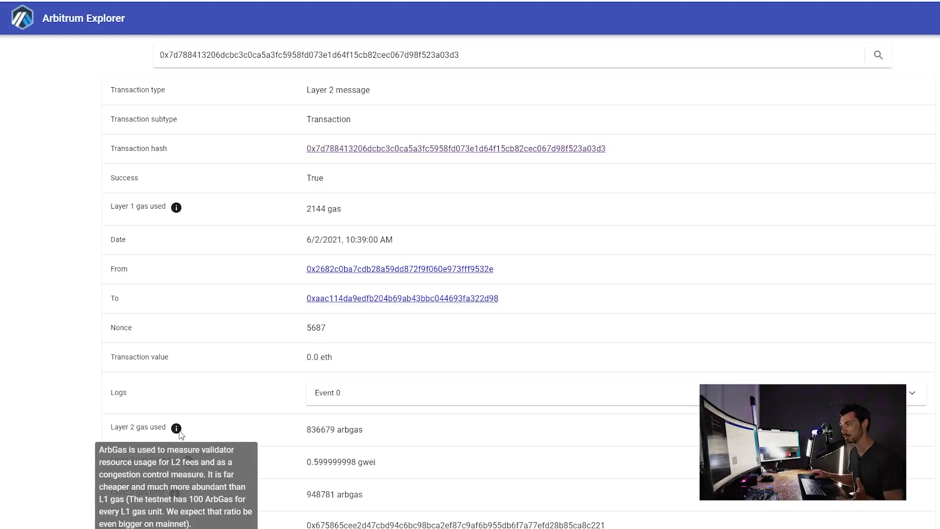
{"action": "scroll", "scroll_direction": "down", "scroll_amount": 3}
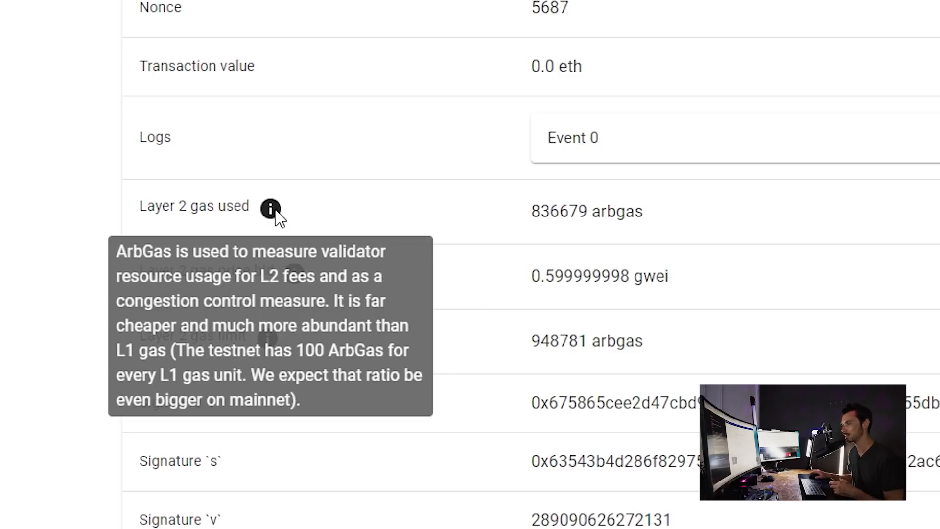
{"action": "mouse_move", "coordinate": [624, 267]}
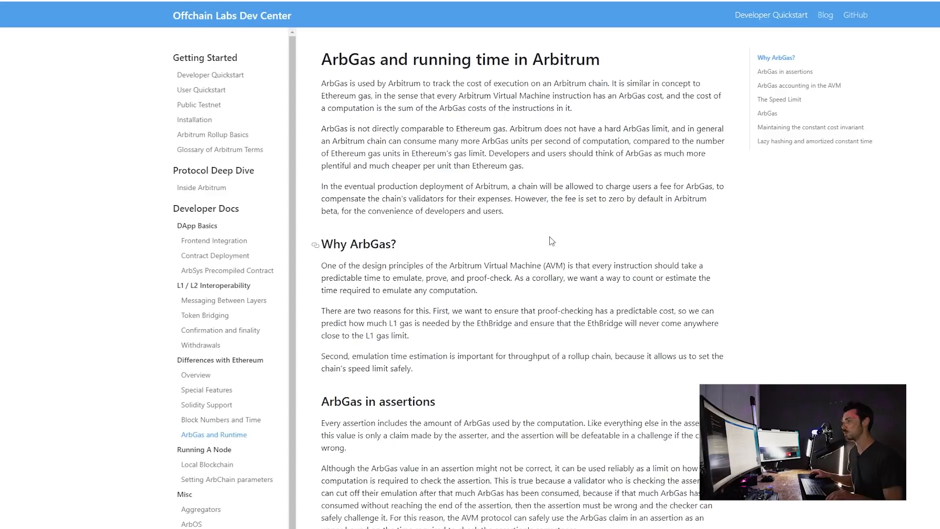
{"action": "mouse_move", "coordinate": [254, 283]}
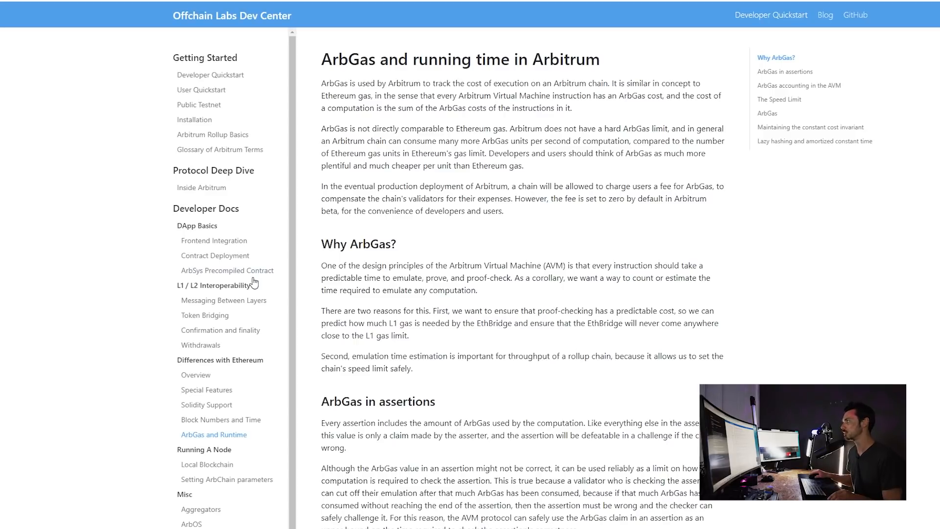
{"action": "scroll", "scroll_direction": "down", "scroll_amount": 3}
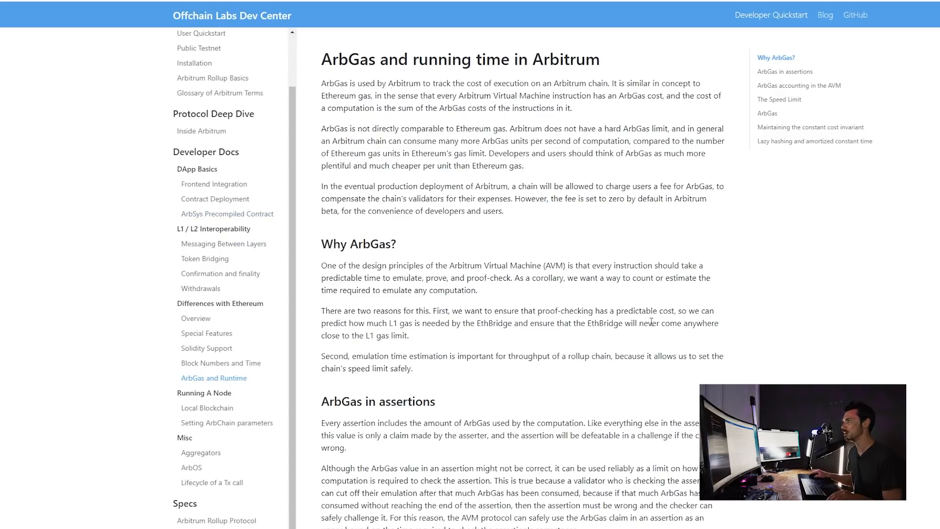
{"action": "mouse_move", "coordinate": [597, 307]}
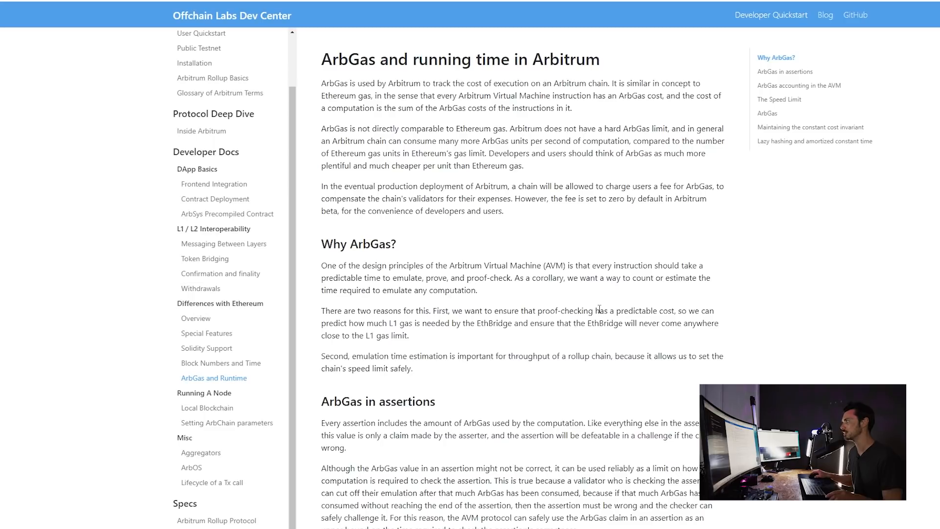
{"action": "mouse_move", "coordinate": [449, 291]}
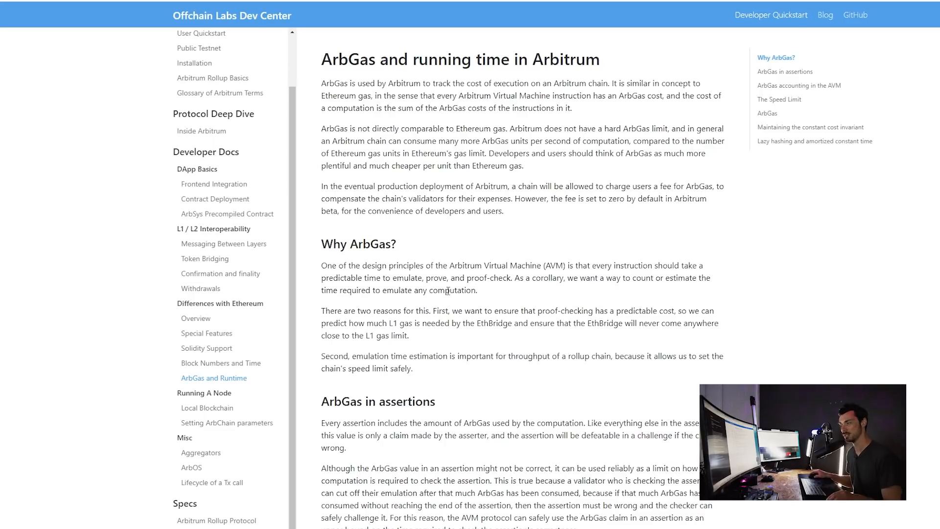
{"action": "mouse_move", "coordinate": [505, 379]}
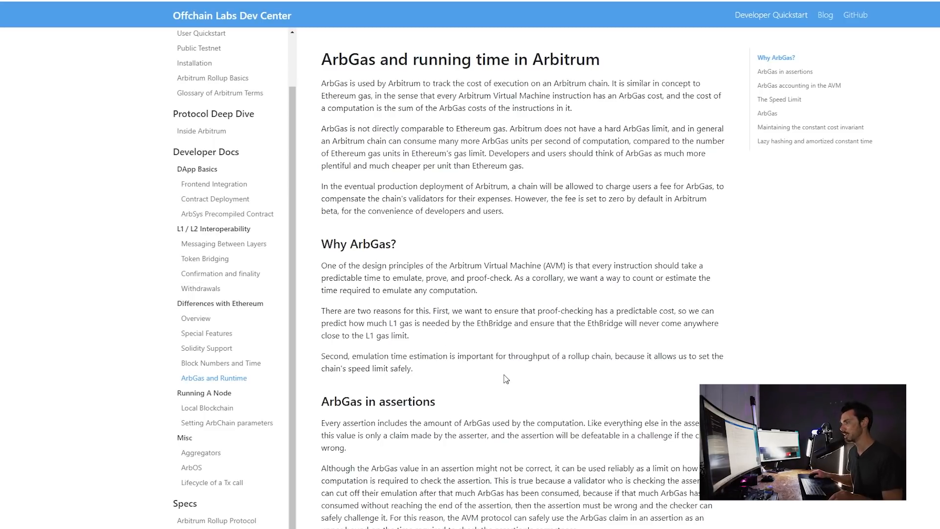
{"action": "scroll", "scroll_direction": "down", "scroll_amount": 3}
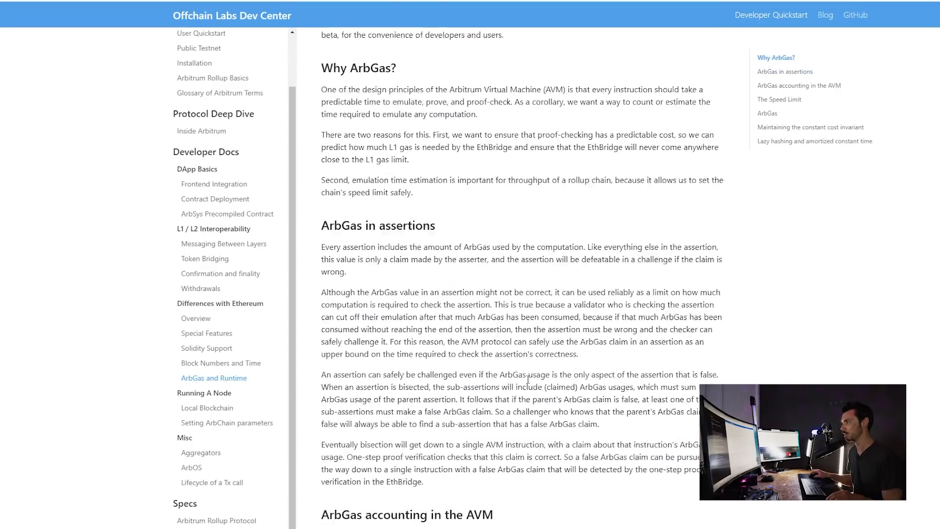
{"action": "scroll", "scroll_direction": "up", "scroll_amount": 3}
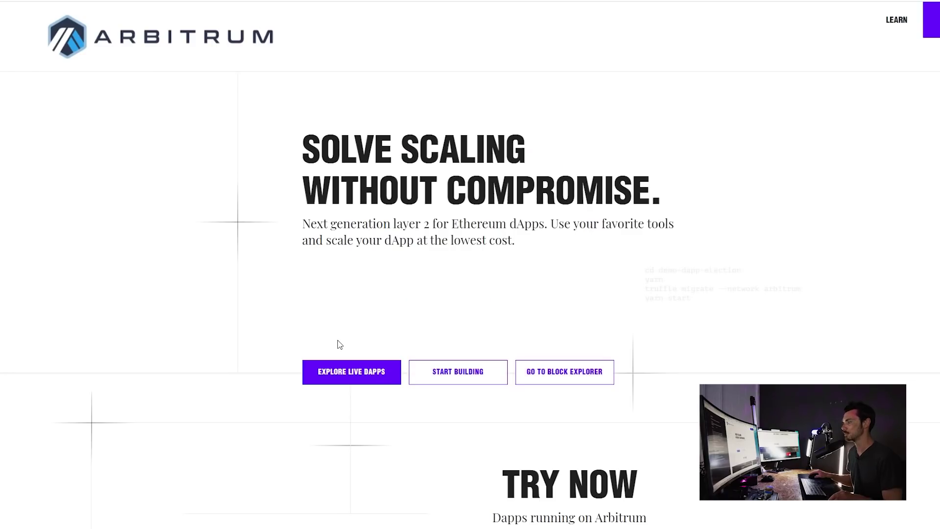
- Launch Arbiswap from the live dapps section with 'Try it now'
{"action": "scroll", "scroll_direction": "down", "scroll_amount": 3}
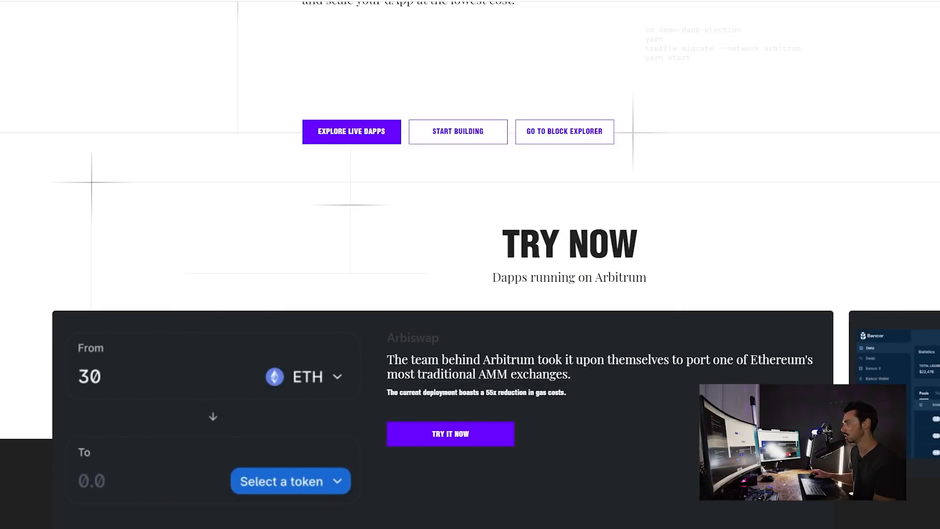
{"action": "mouse_move", "coordinate": [626, 412]}
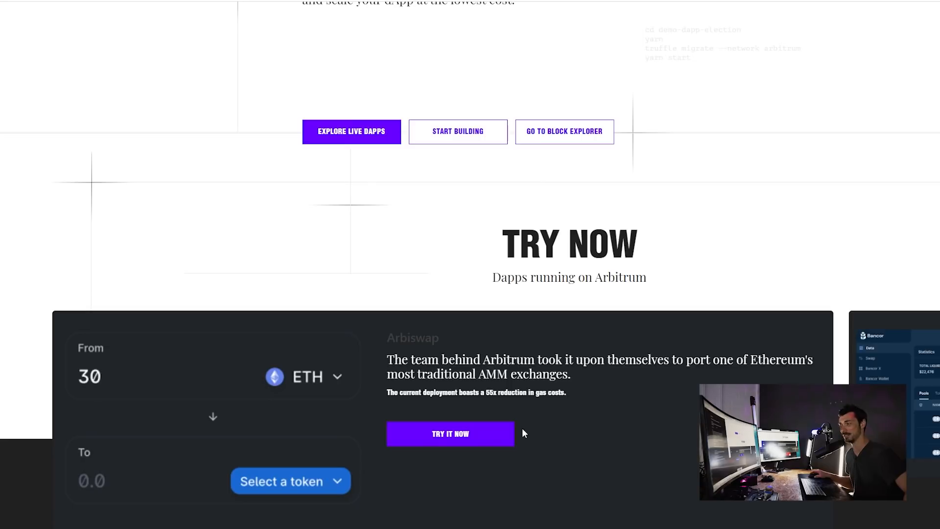
{"action": "mouse_move", "coordinate": [451, 438]}
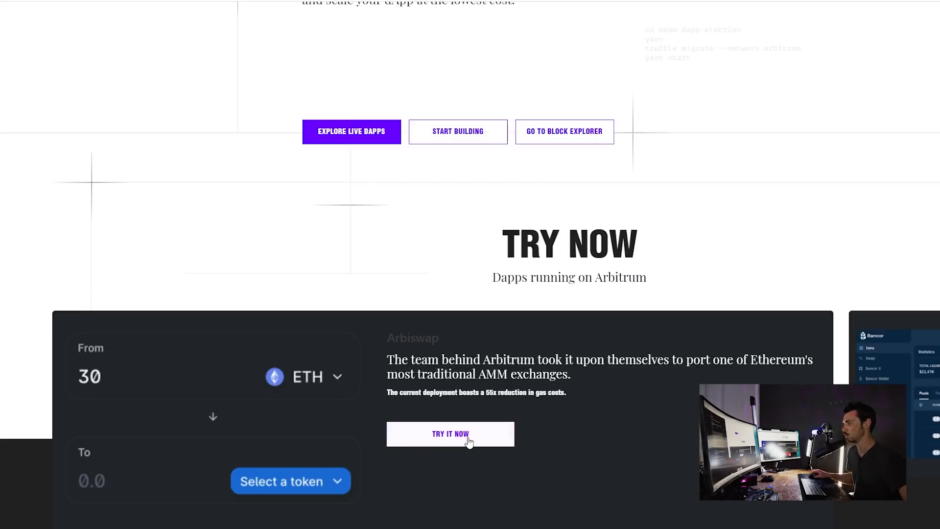
{"action": "left_click", "coordinate": [451, 434]}
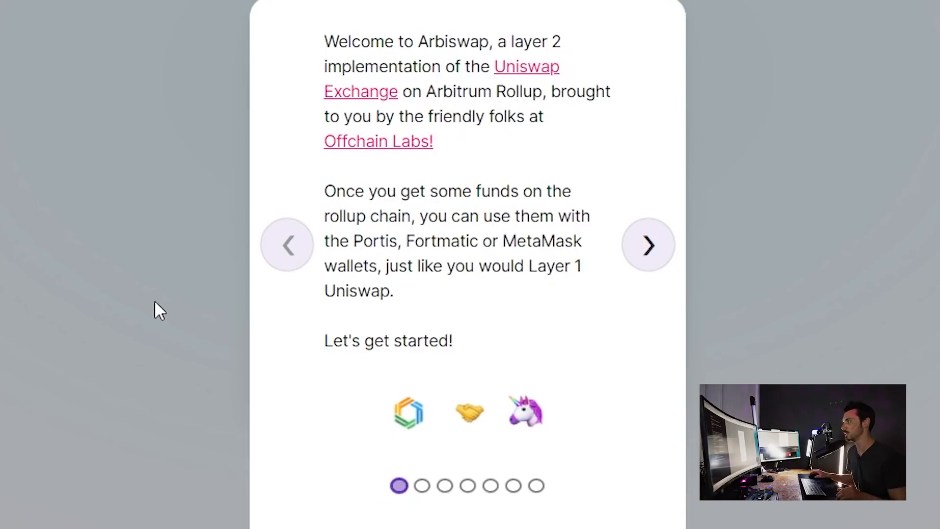
{"action": "mouse_move", "coordinate": [803, 309]}
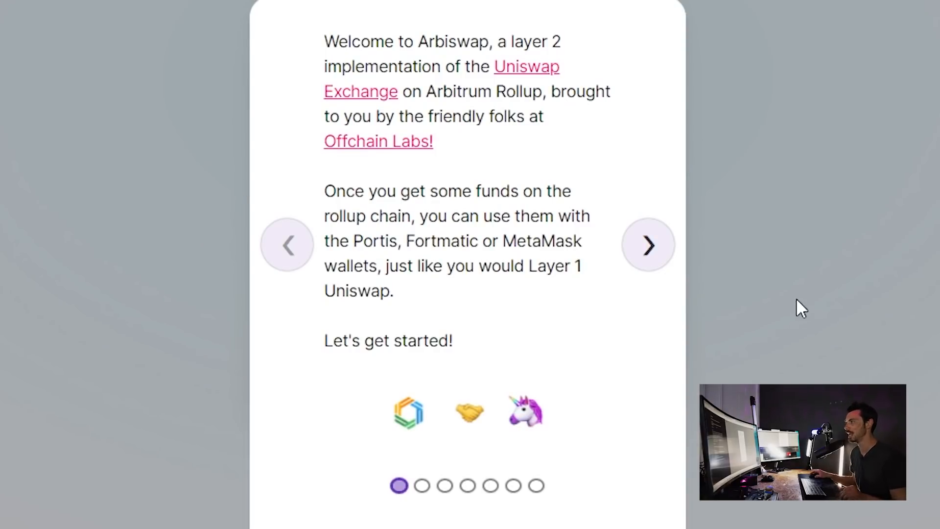
{"action": "mouse_move", "coordinate": [805, 242]}
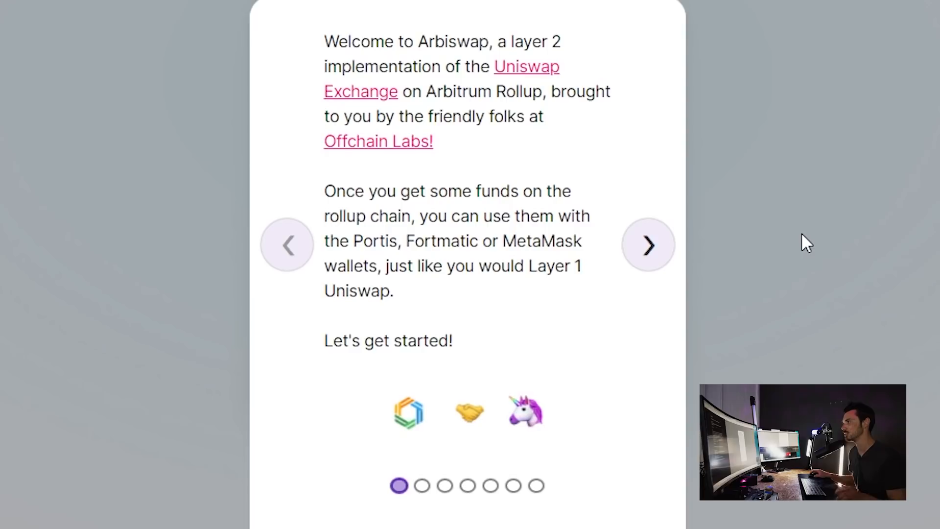
{"action": "mouse_move", "coordinate": [648, 245]}
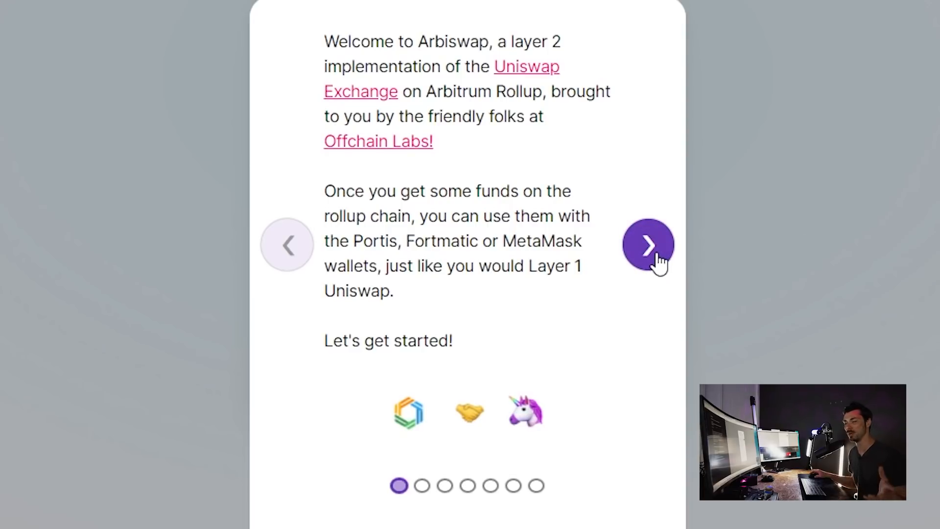
- Page through the MetaMask, wallet, deposit and funds slides to 'Happy swapping!'
{"action": "left_click", "coordinate": [648, 245]}
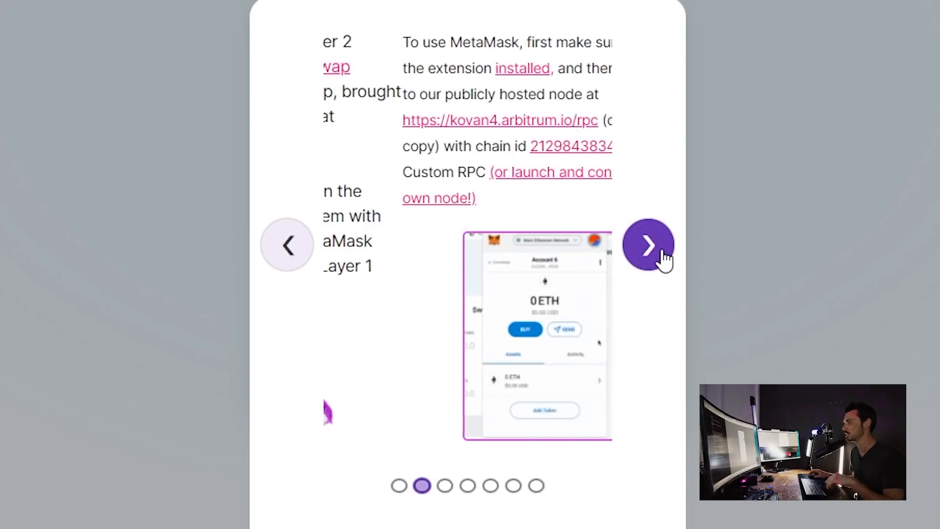
{"action": "left_click", "coordinate": [649, 244]}
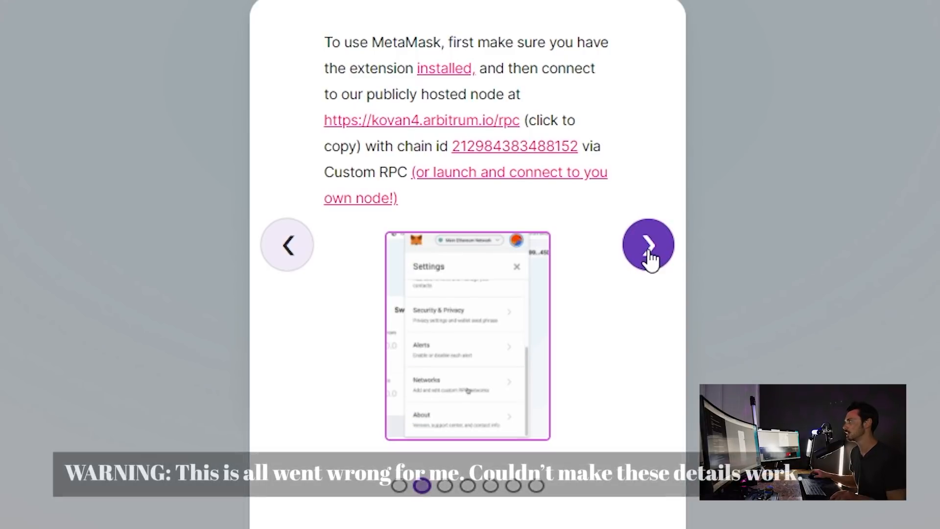
{"action": "left_click", "coordinate": [648, 245]}
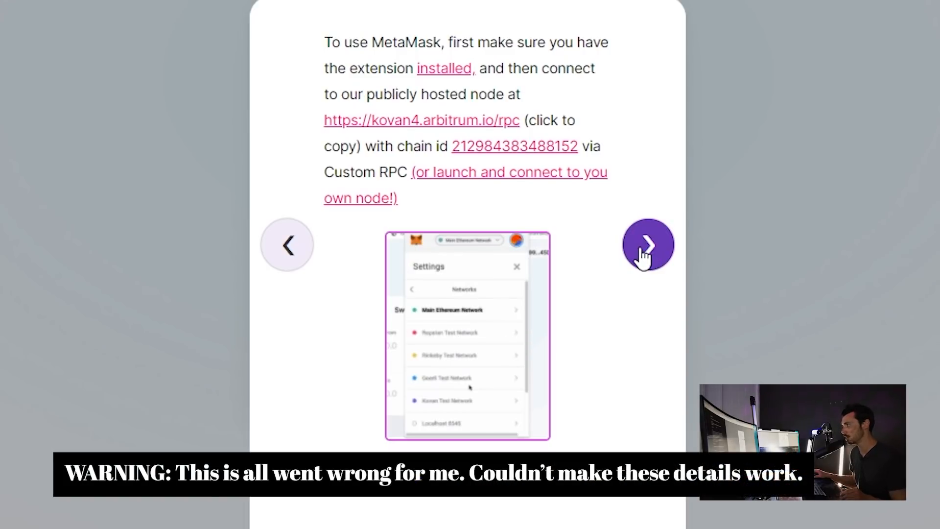
{"action": "left_click", "coordinate": [648, 245]}
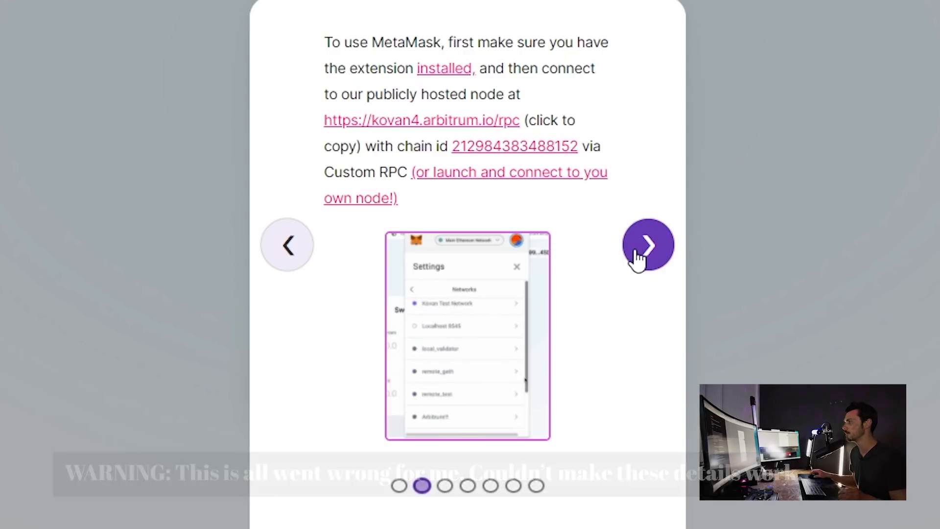
{"action": "left_click", "coordinate": [648, 245]}
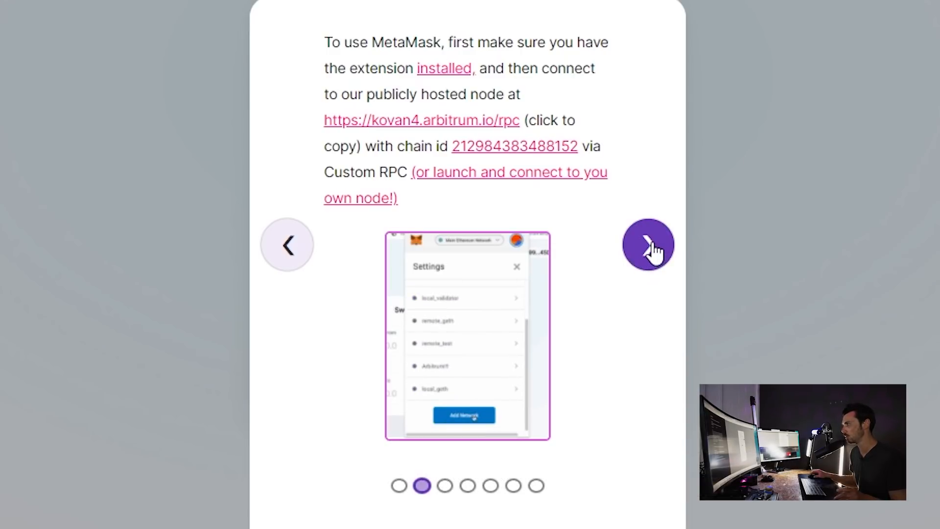
{"action": "left_click", "coordinate": [648, 245]}
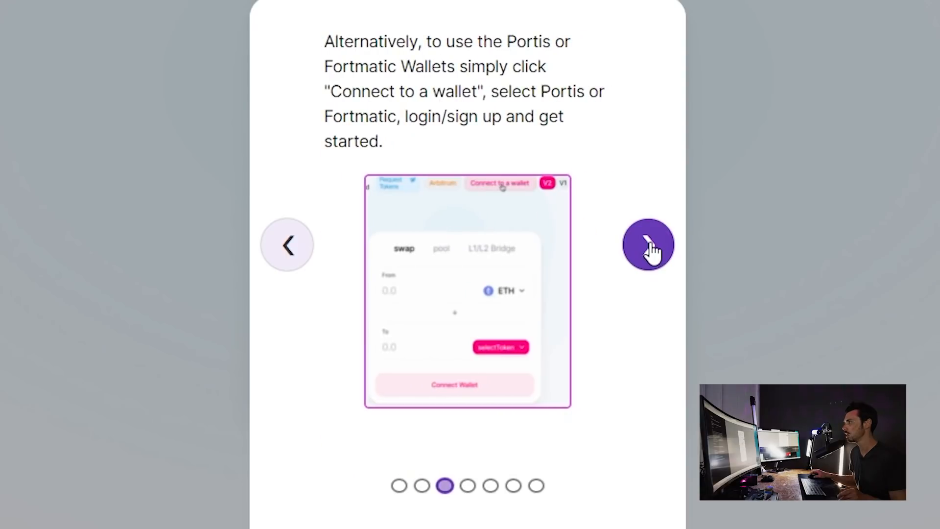
{"action": "left_click", "coordinate": [647, 245]}
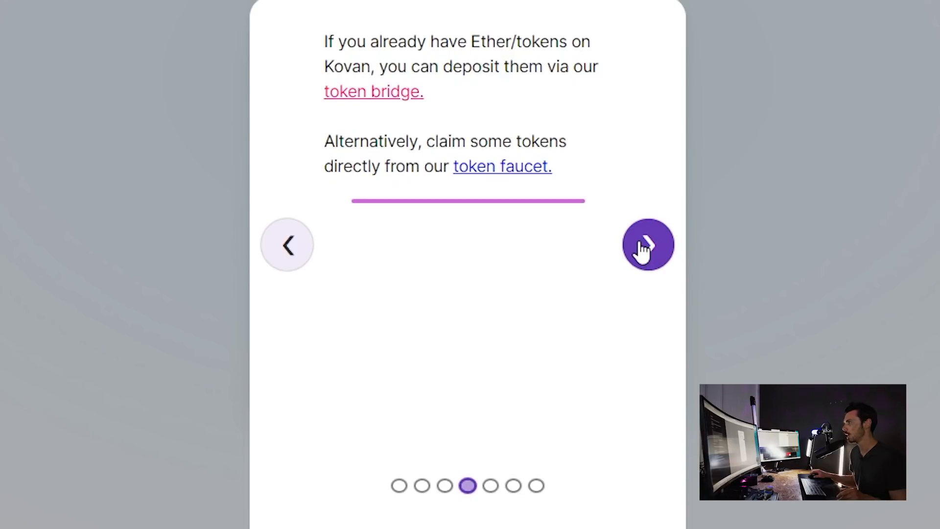
{"action": "left_click", "coordinate": [647, 245]}
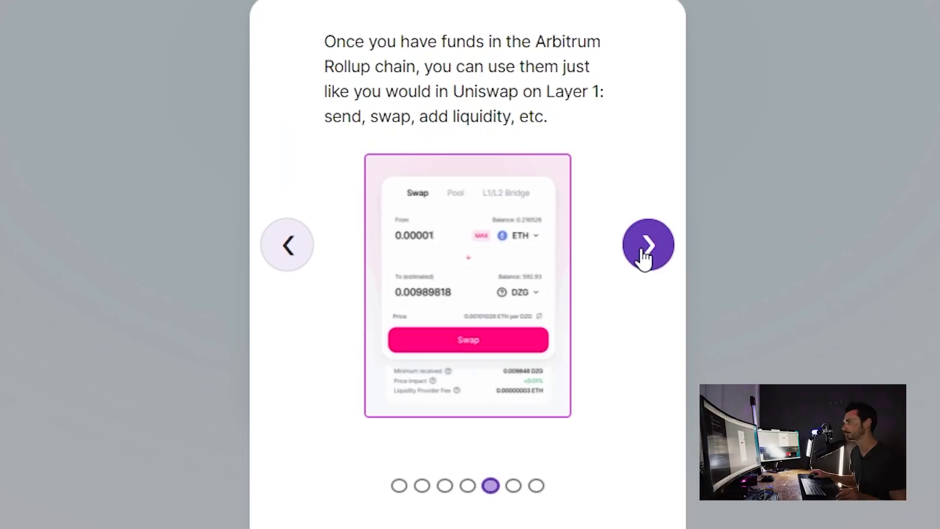
{"action": "left_click", "coordinate": [647, 245]}
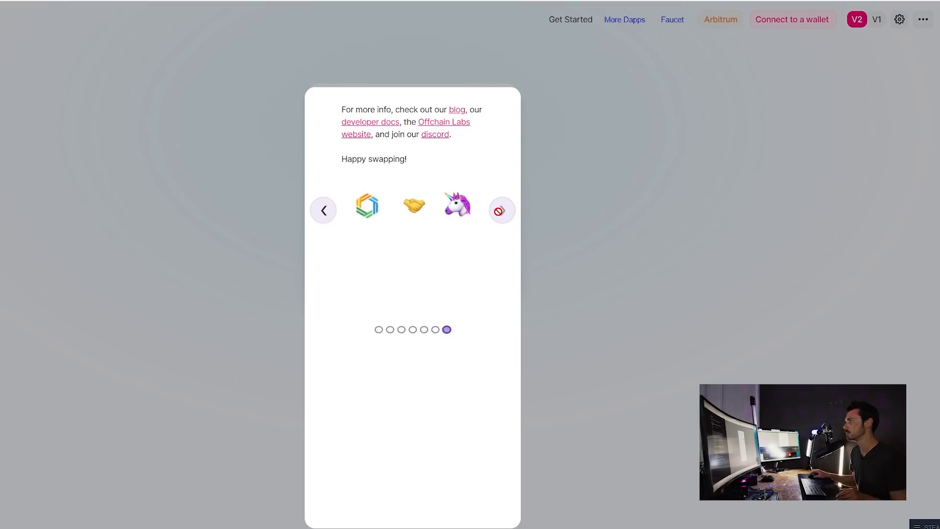
- Dismiss the welcome guide and connect the MetaMask wallet to Arbiswap
{"action": "left_click", "coordinate": [502, 210]}
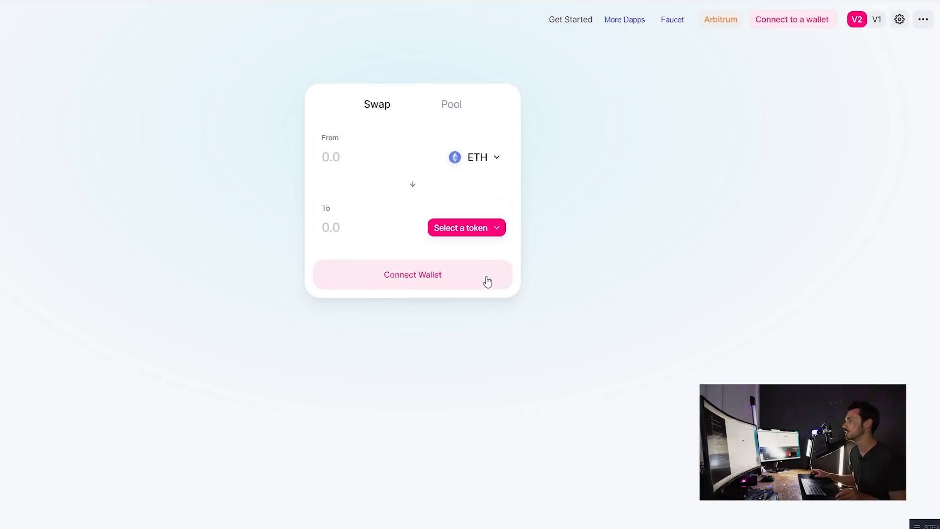
{"action": "left_click", "coordinate": [413, 274]}
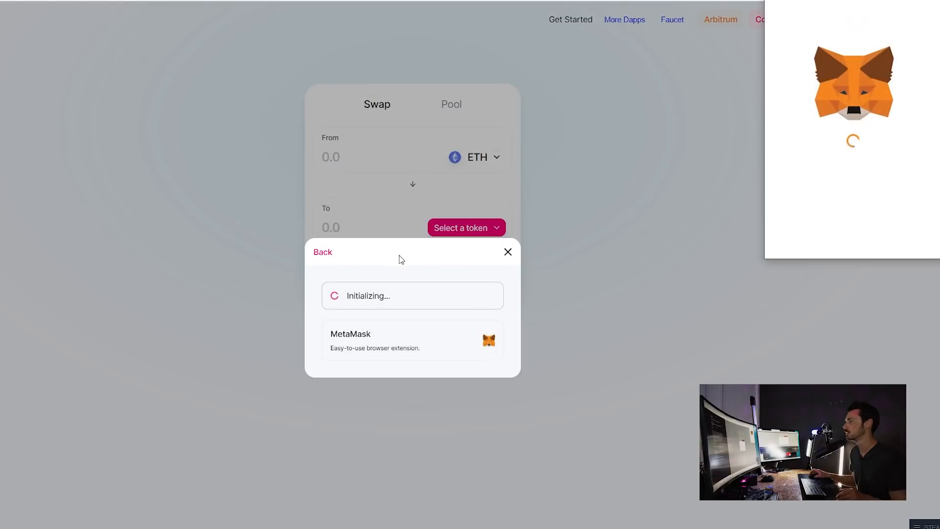
{"action": "left_click", "coordinate": [412, 340]}
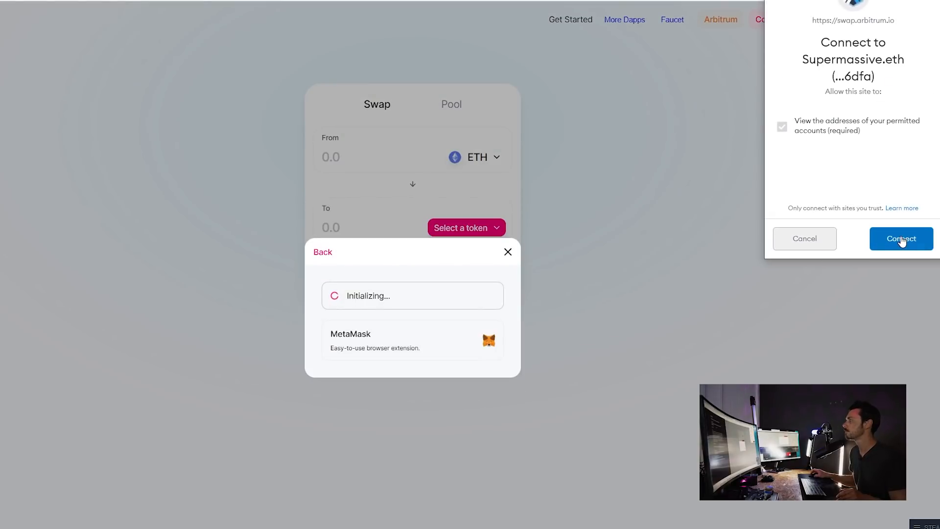
{"action": "left_click", "coordinate": [902, 239]}
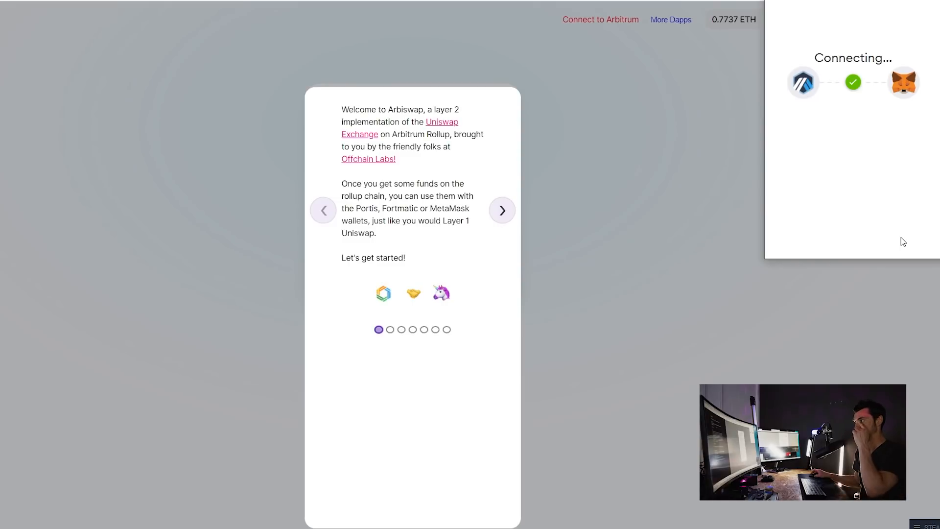
- Advance the reopened guide to the token bridge deposit step
{"action": "left_click", "coordinate": [502, 211]}
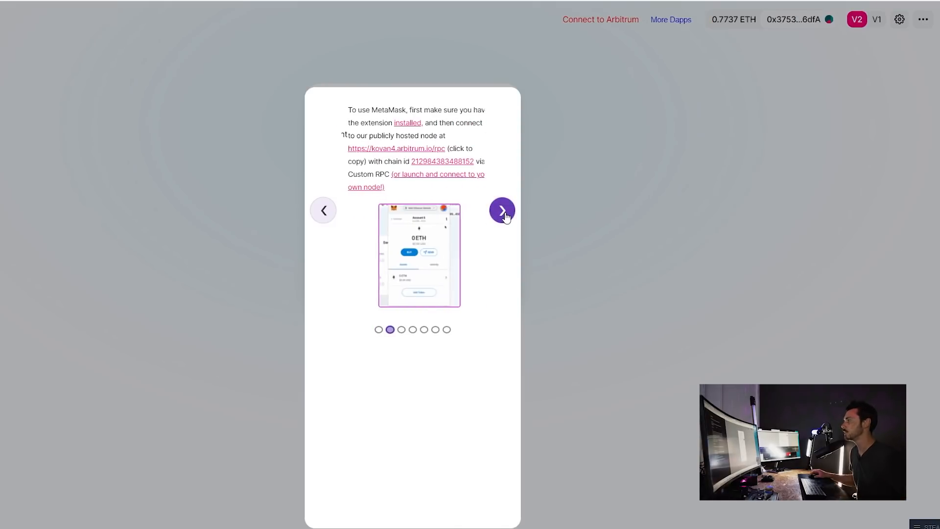
{"action": "left_click", "coordinate": [501, 210]}
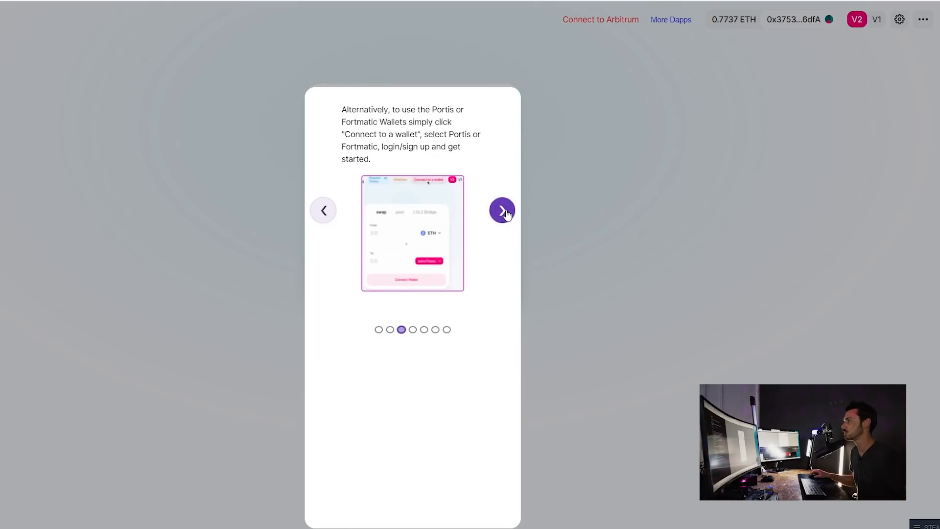
{"action": "left_click", "coordinate": [502, 210]}
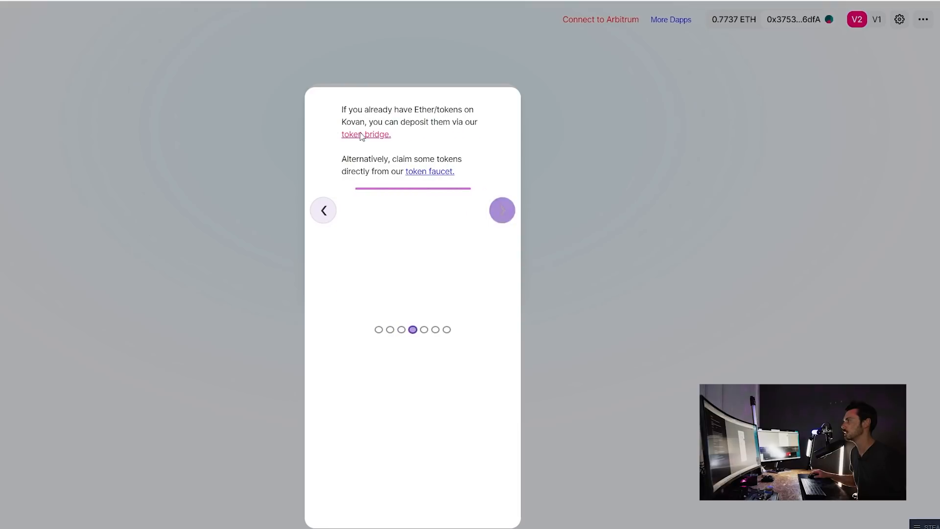
- Open the Arbitrum Token Bridge and connect the MetaMask account on Kovan
{"action": "left_click", "coordinate": [366, 134]}
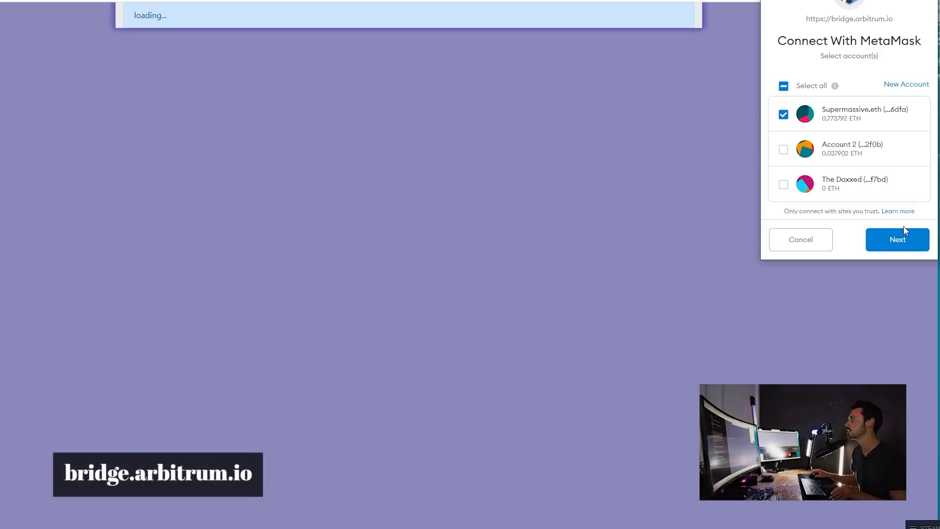
{"action": "left_click", "coordinate": [897, 239]}
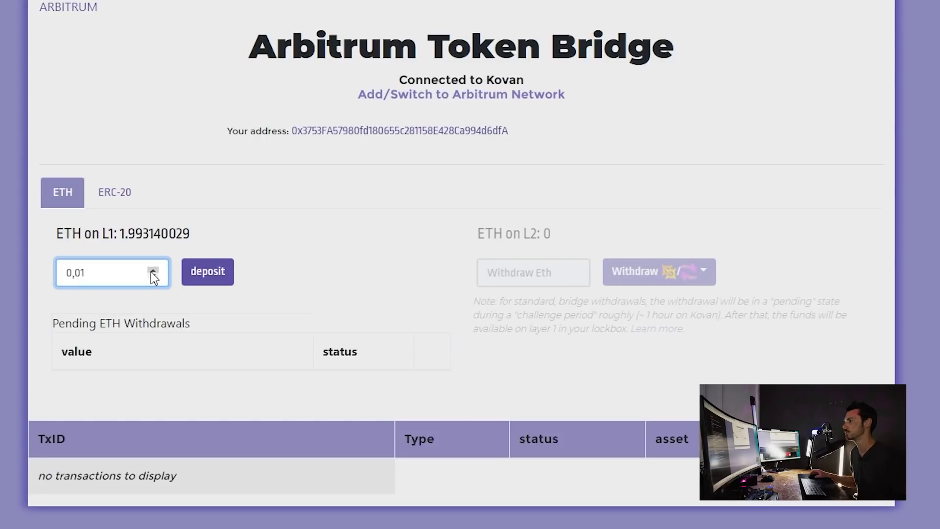
{"action": "mouse_move", "coordinate": [682, 147]}
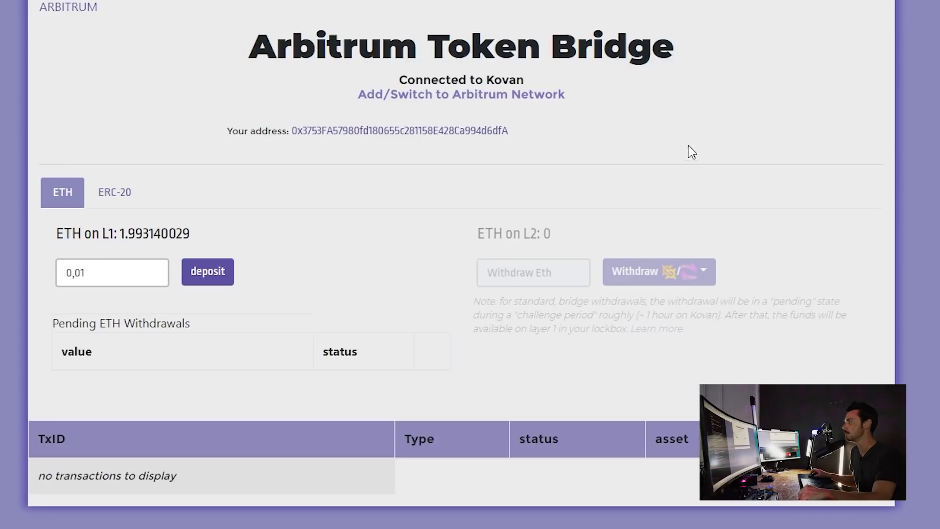
{"action": "mouse_move", "coordinate": [783, 100]}
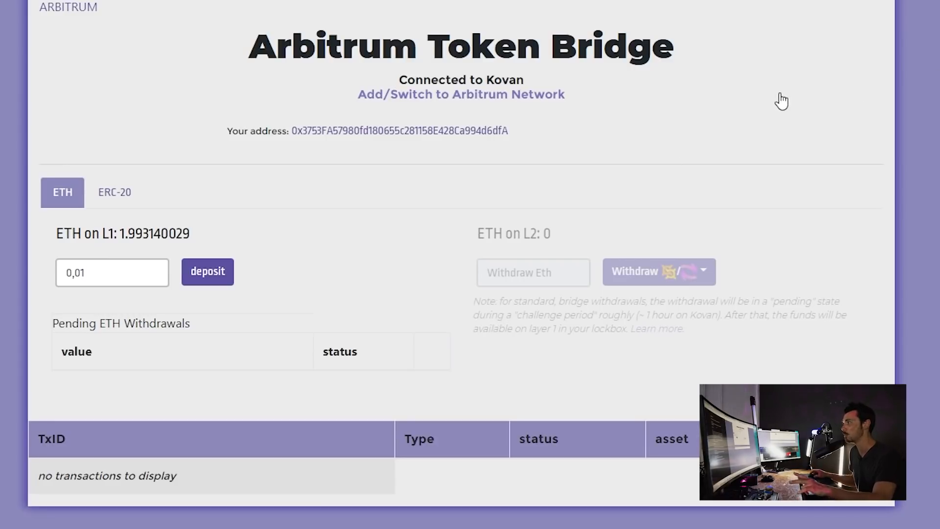
{"action": "mouse_move", "coordinate": [482, 99]}
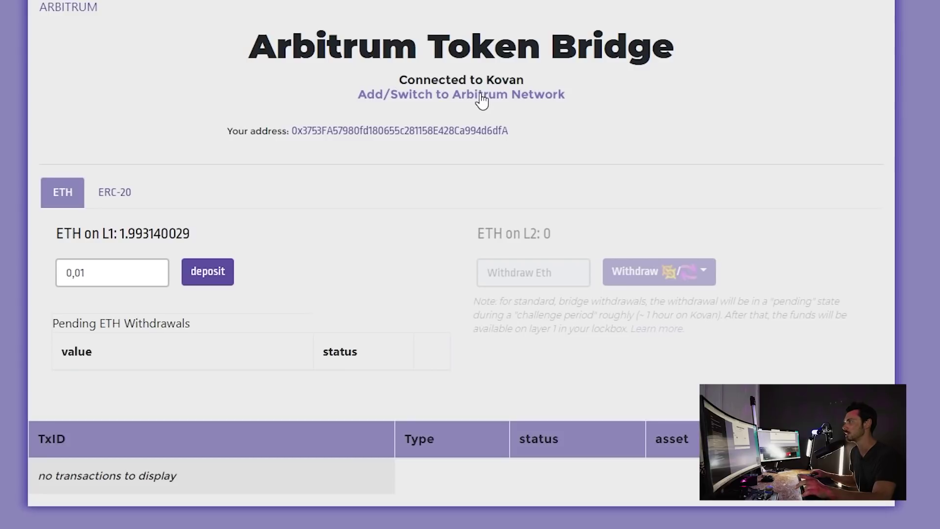
- Approve adding Arbitrum-testnet-5 in MetaMask and switch the wallet to it
{"action": "left_click", "coordinate": [460, 94]}
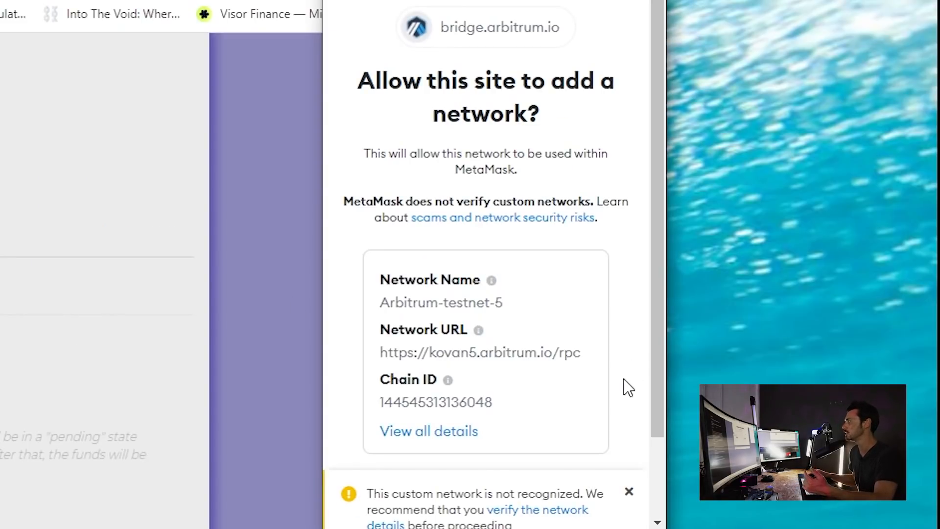
{"action": "scroll", "scroll_direction": "down", "scroll_amount": 3}
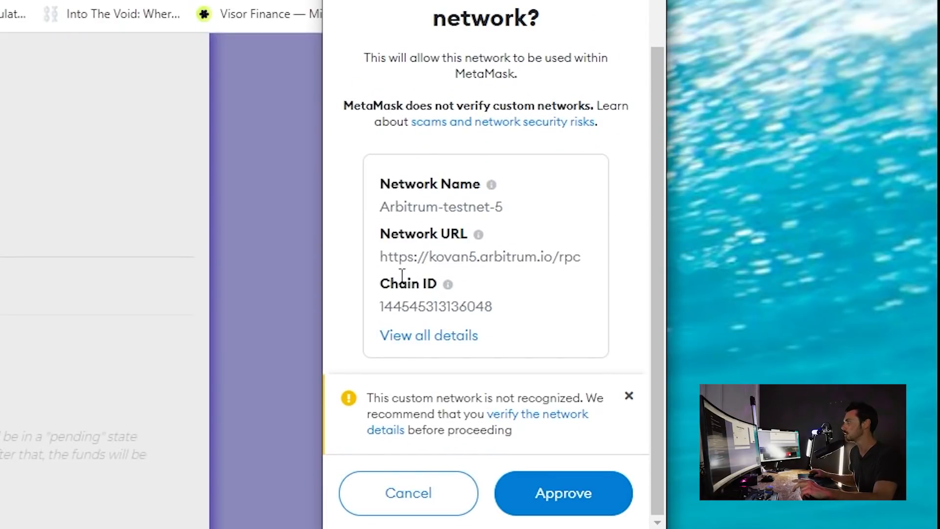
{"action": "mouse_move", "coordinate": [523, 485]}
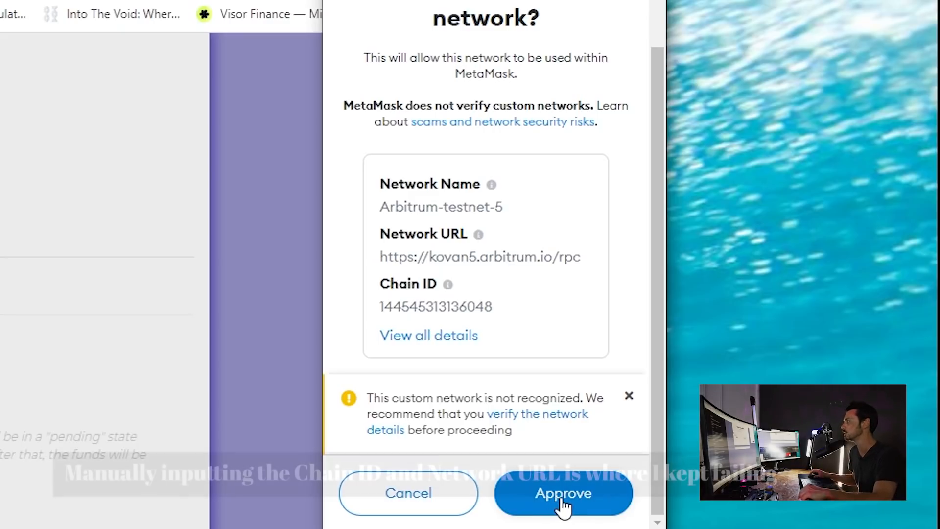
{"action": "left_click", "coordinate": [563, 493]}
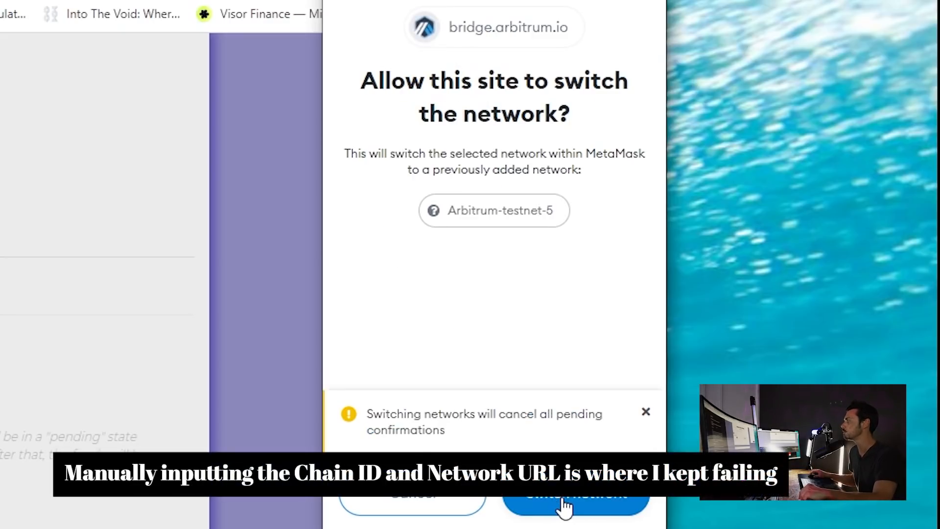
{"action": "left_click", "coordinate": [574, 500]}
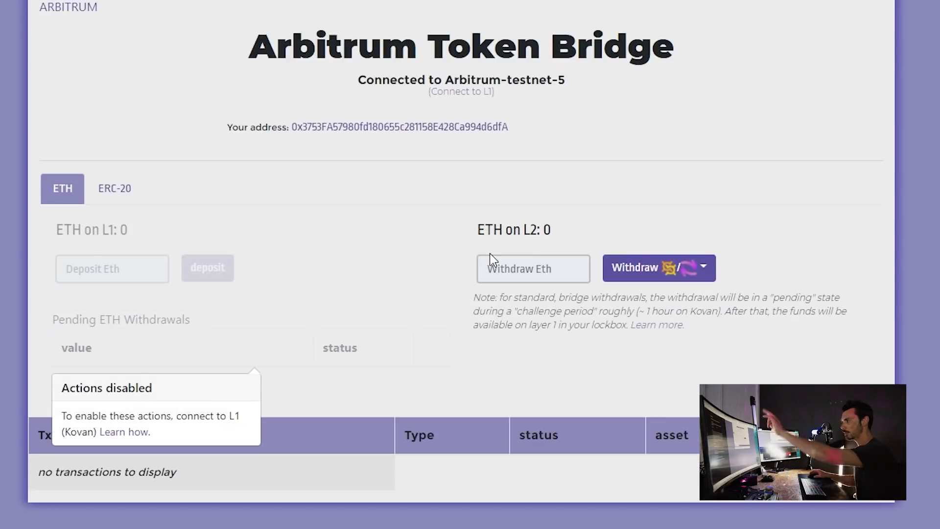
{"action": "mouse_move", "coordinate": [482, 287]}
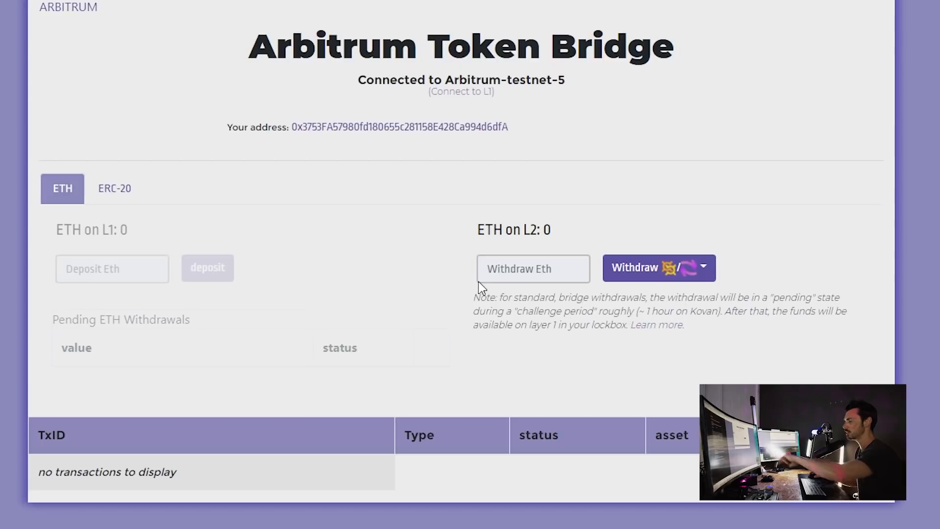
{"action": "mouse_move", "coordinate": [519, 270]}
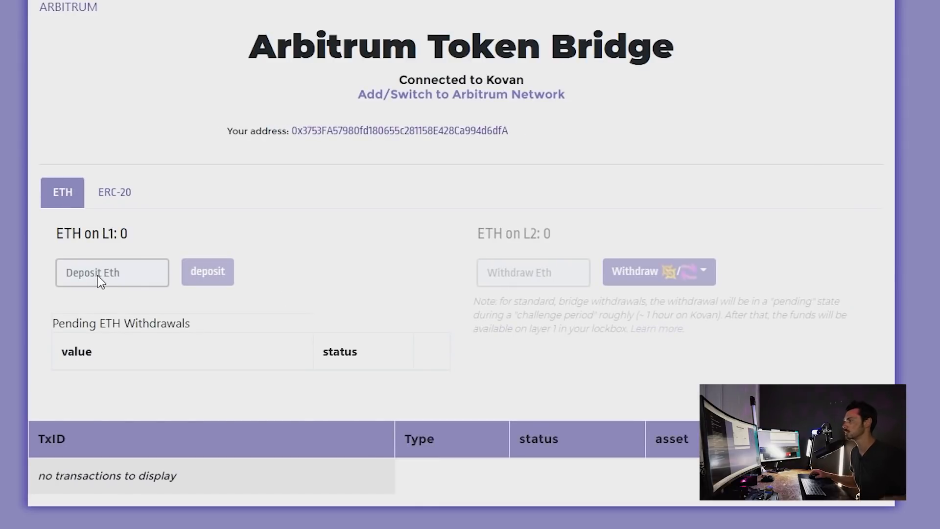
{"action": "mouse_move", "coordinate": [105, 251]}
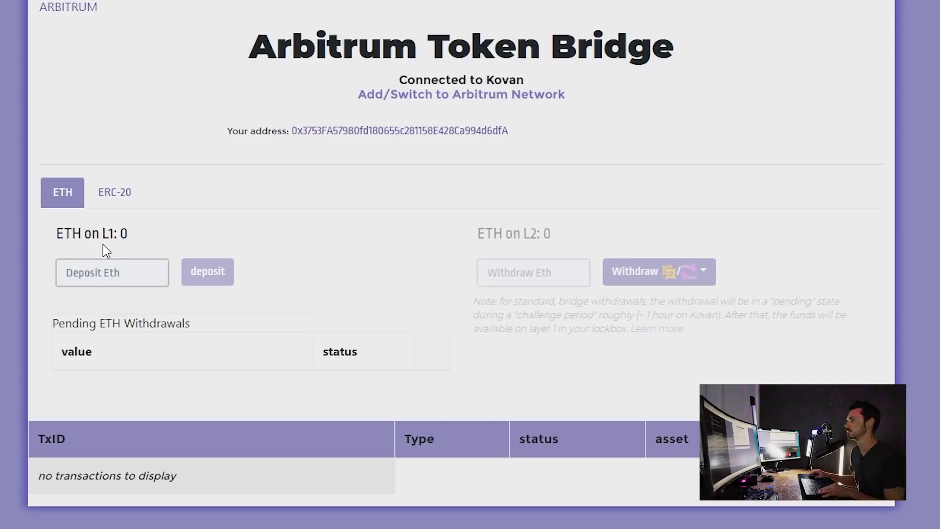
{"action": "mouse_move", "coordinate": [144, 304]}
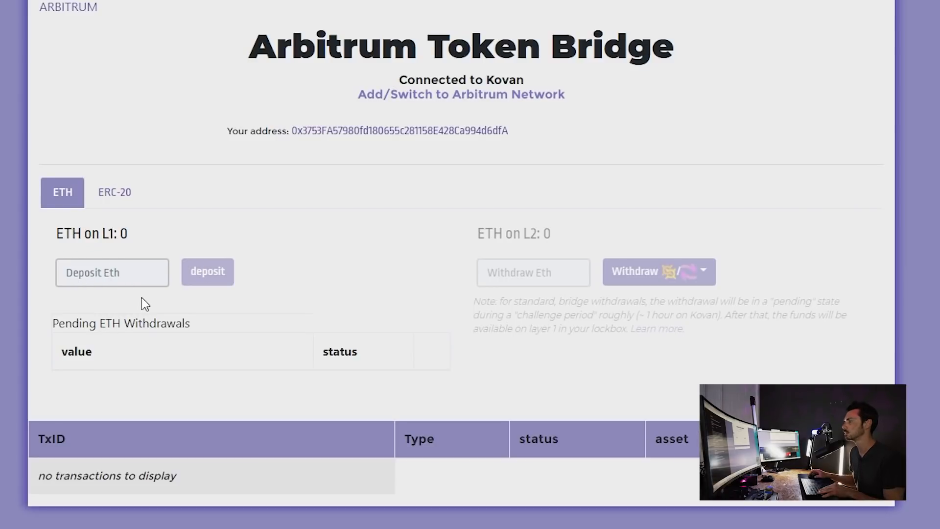
- Deposit 1 ETH to L2, confirming the 1 ETH and extra 0 ETH transactions
{"action": "left_click", "coordinate": [112, 272]}
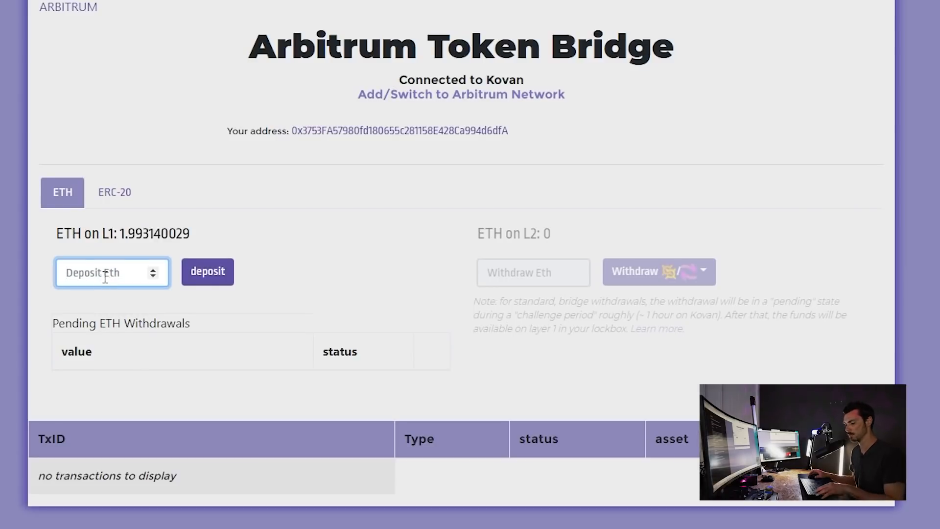
{"action": "left_click", "coordinate": [208, 272]}
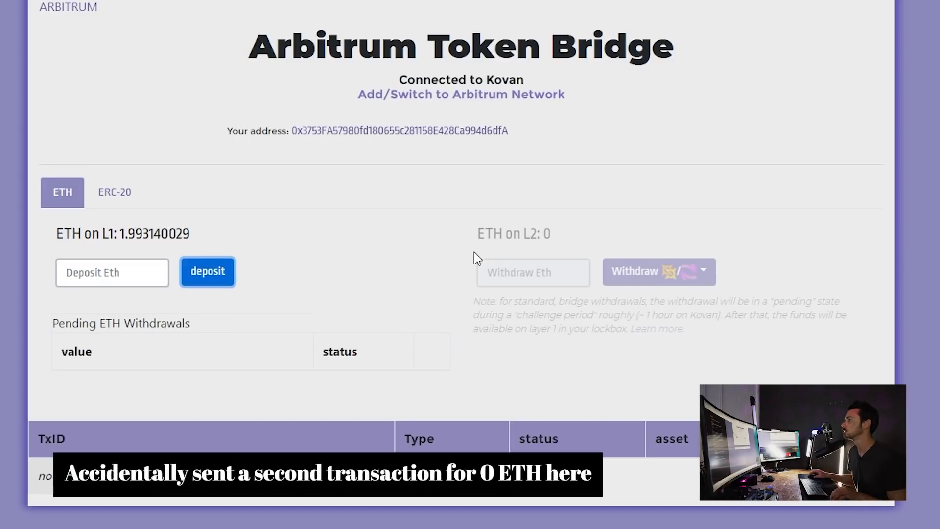
{"action": "left_click", "coordinate": [207, 271]}
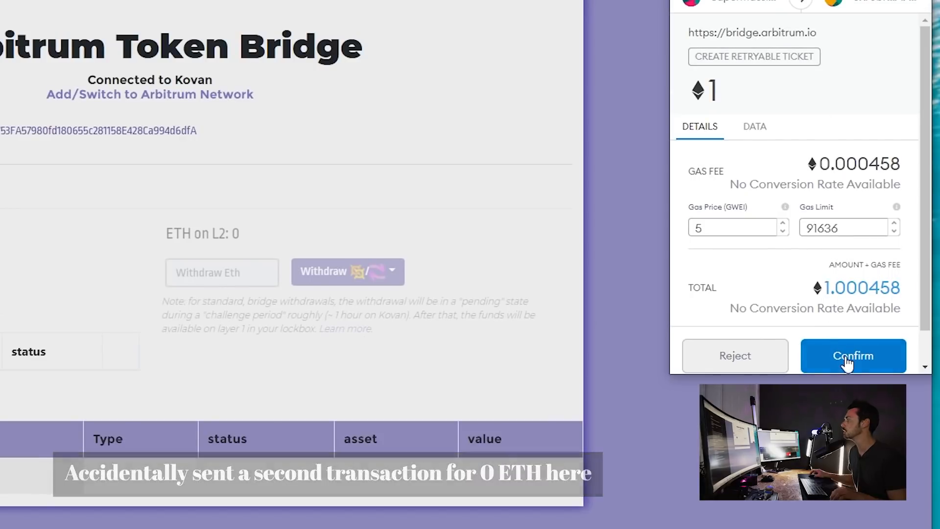
{"action": "left_click", "coordinate": [853, 355]}
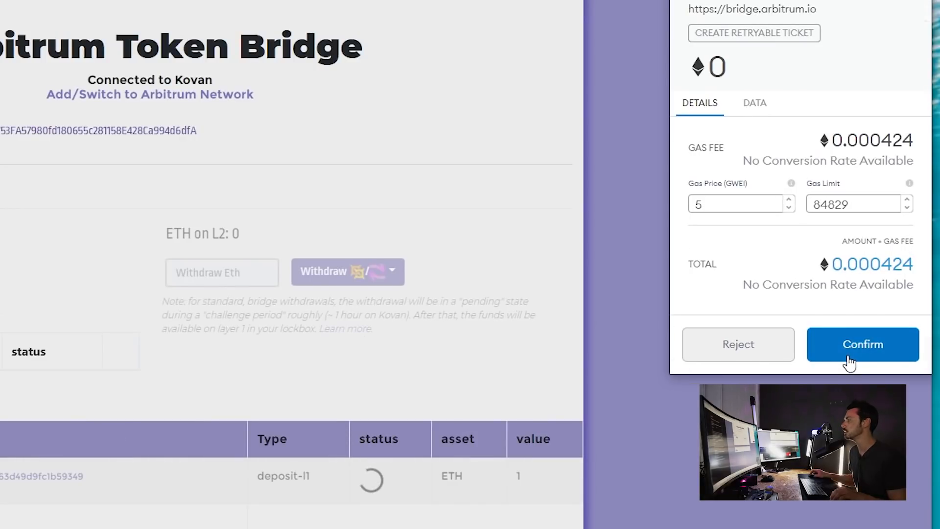
{"action": "left_click", "coordinate": [863, 343]}
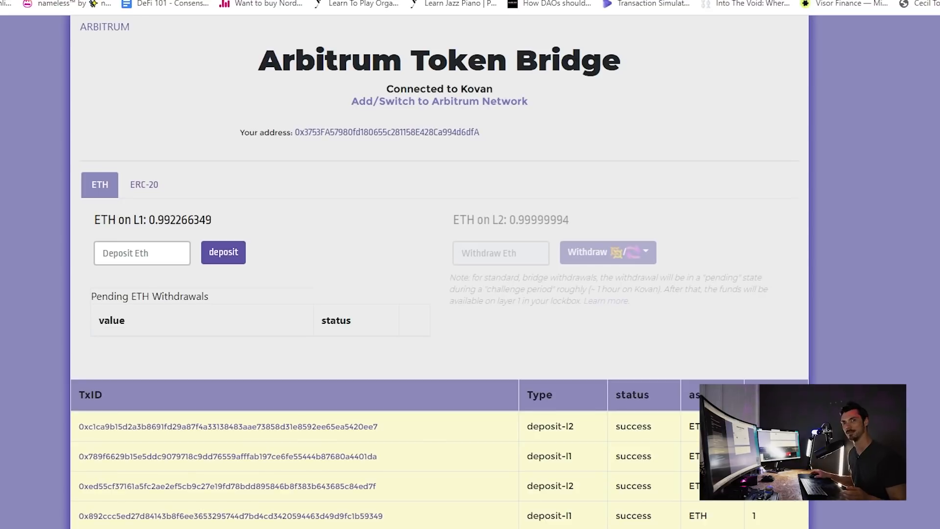
{"action": "mouse_move", "coordinate": [933, 462]}
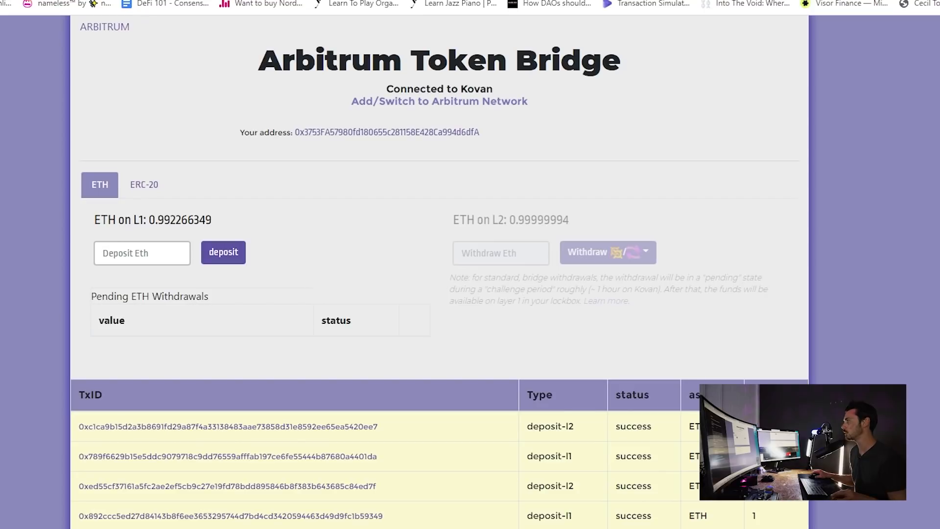
- Check the 1 ETH balance and Activity on Arbitrum-testnet-5, then close MetaMask
{"action": "left_click", "coordinate": [860, 15]}
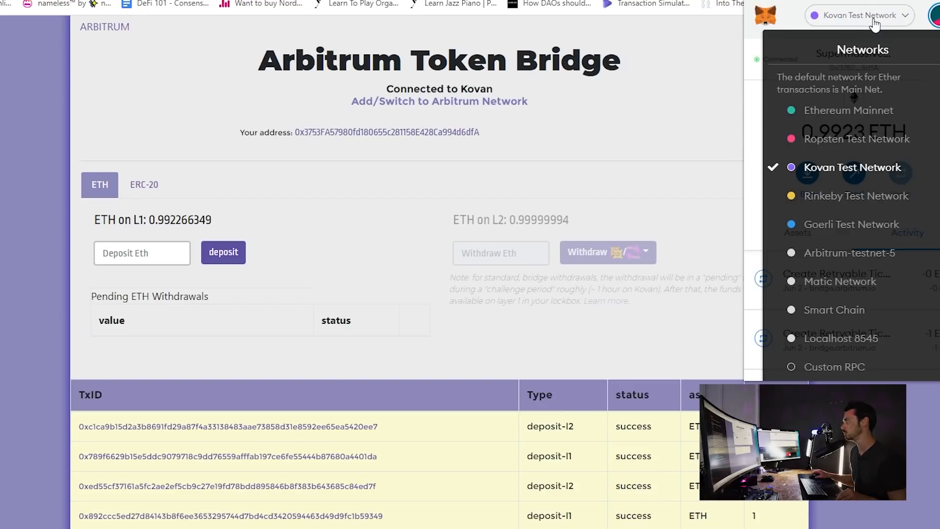
{"action": "mouse_move", "coordinate": [863, 369]}
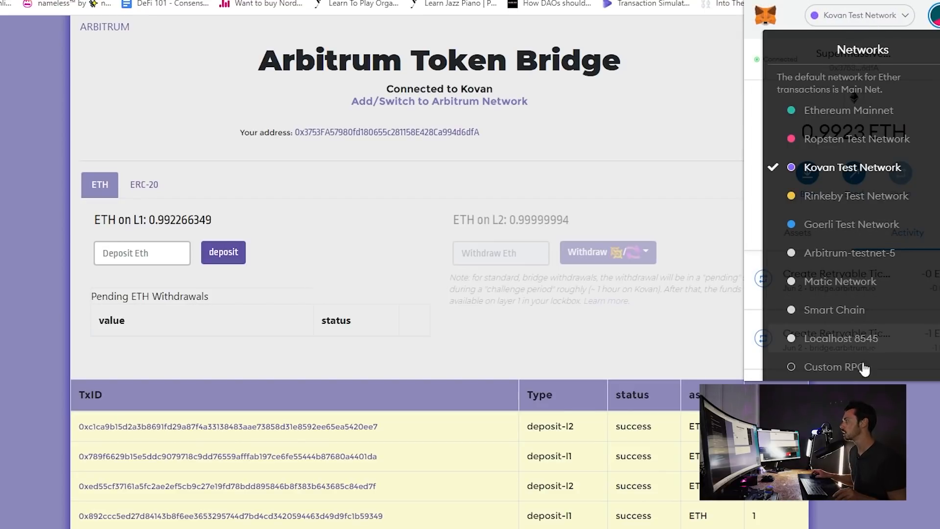
{"action": "left_click", "coordinate": [844, 253]}
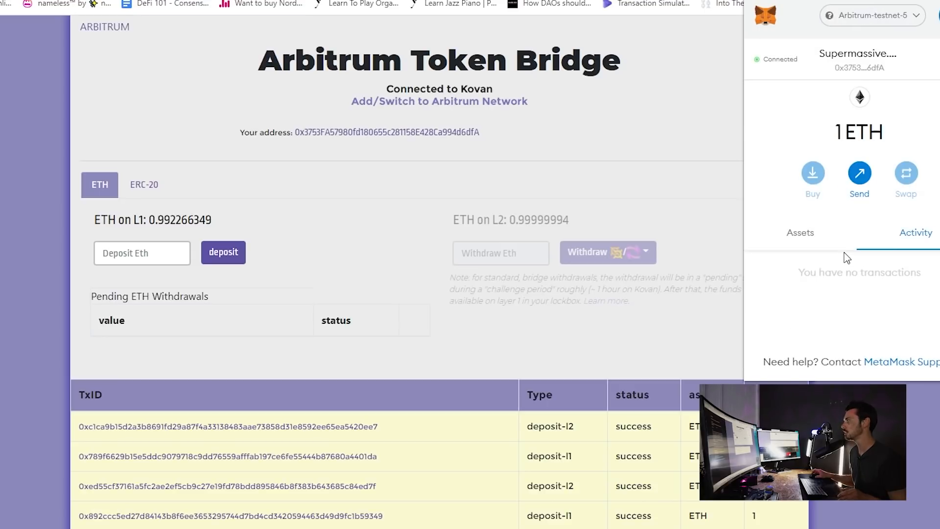
{"action": "left_click", "coordinate": [439, 101]}
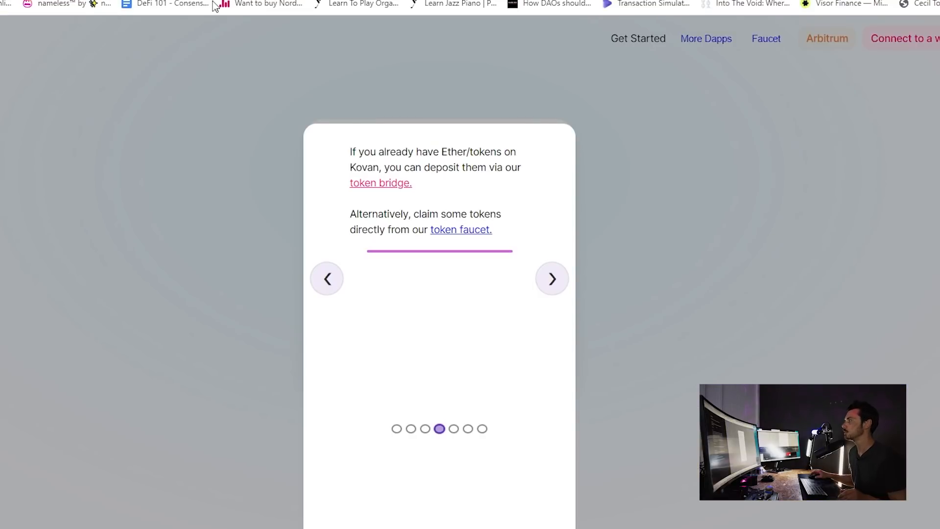
- Connect MetaMask to Arbiswap and dismiss the wrong-network warning, showing 0.9922 ETH
{"action": "left_click", "coordinate": [903, 39]}
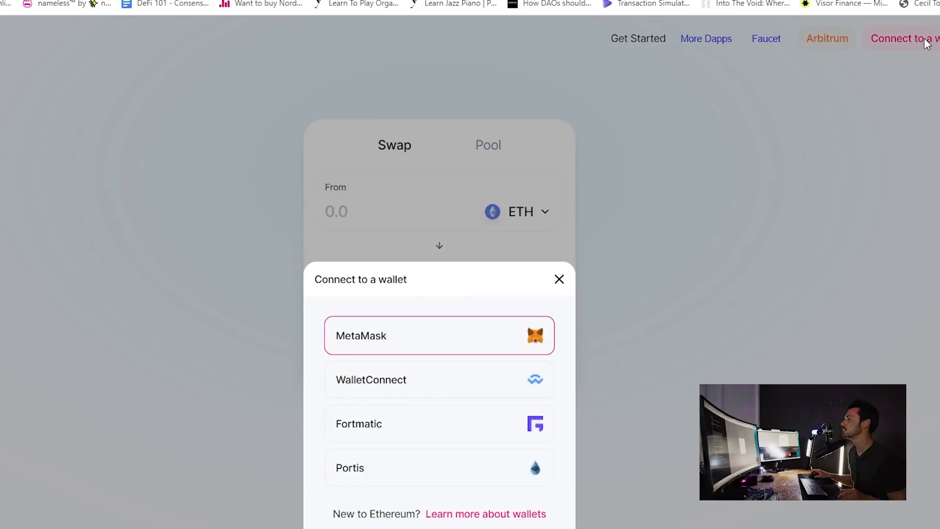
{"action": "left_click", "coordinate": [438, 335]}
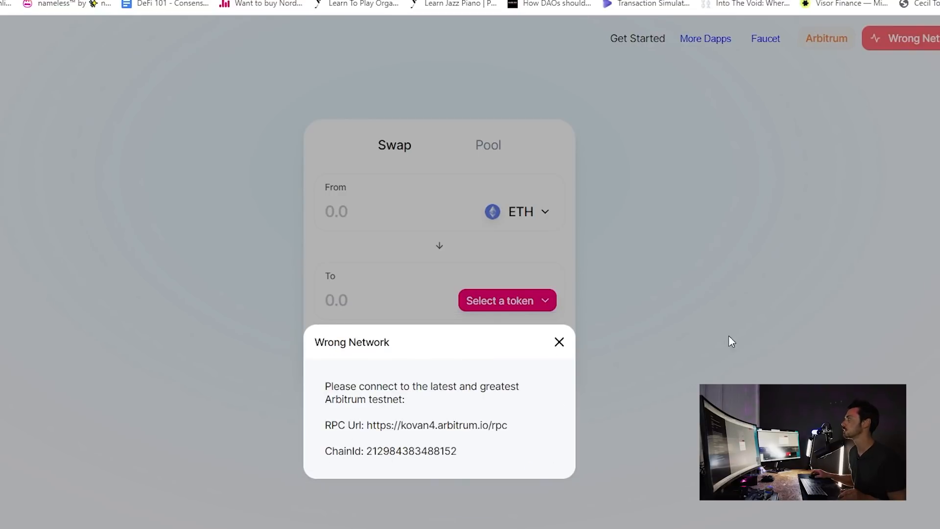
{"action": "mouse_move", "coordinate": [645, 357]}
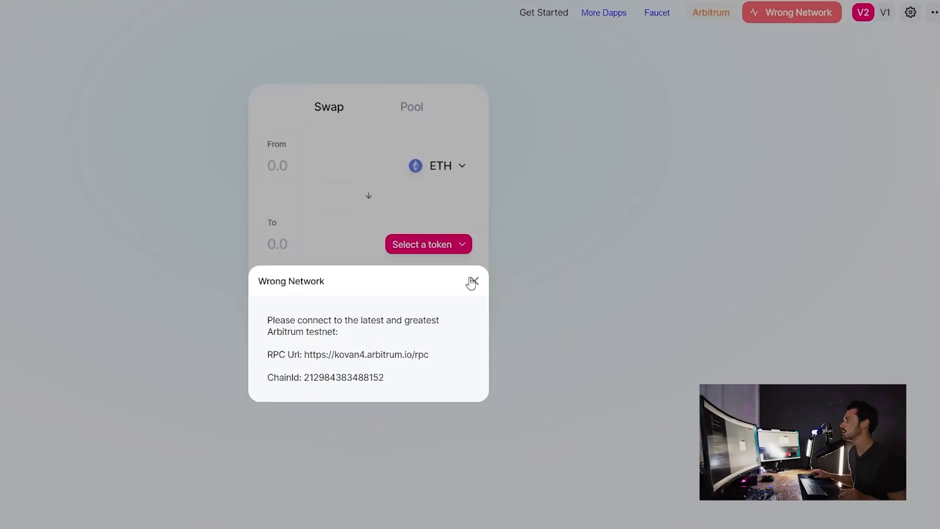
{"action": "left_click", "coordinate": [473, 282]}
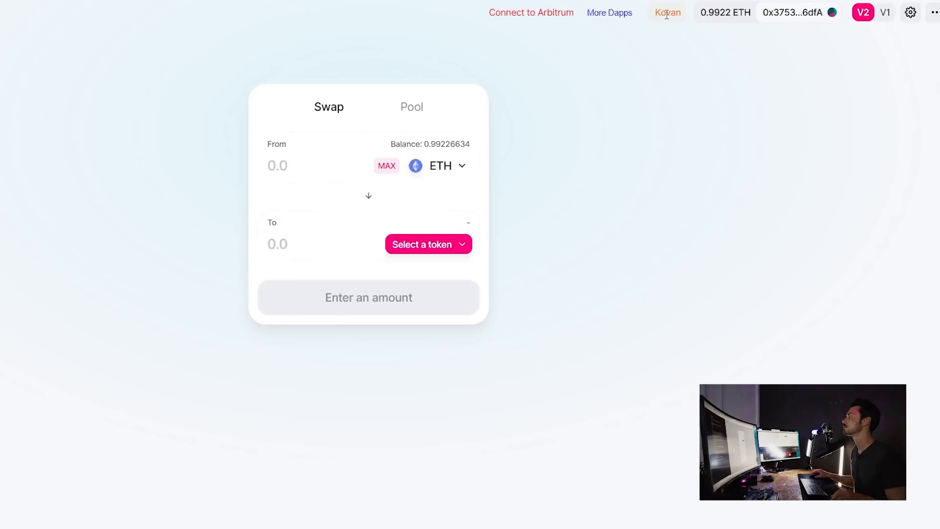
{"action": "mouse_move", "coordinate": [674, 59]}
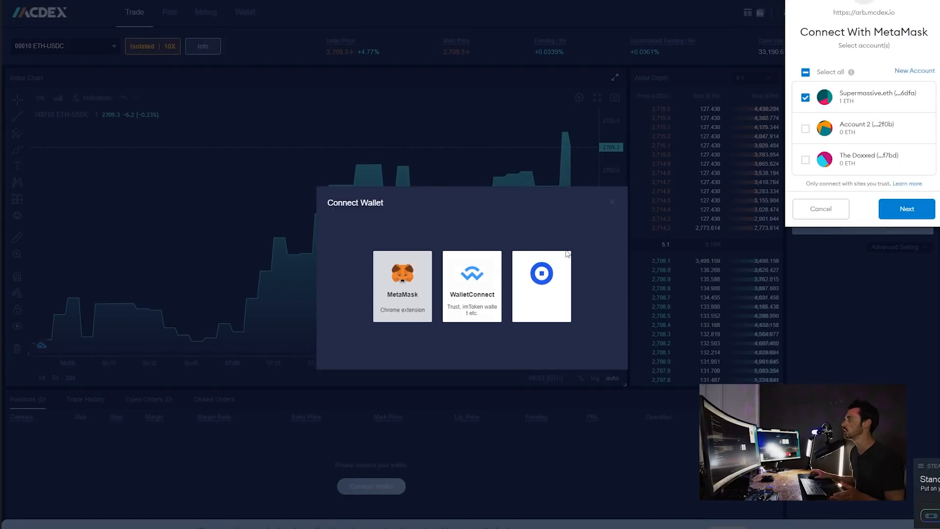
- Approve the MetaMask account connection to MCDEX on Arbitrum Testnet V5 and list the USDC pools
{"action": "left_click", "coordinate": [906, 208]}
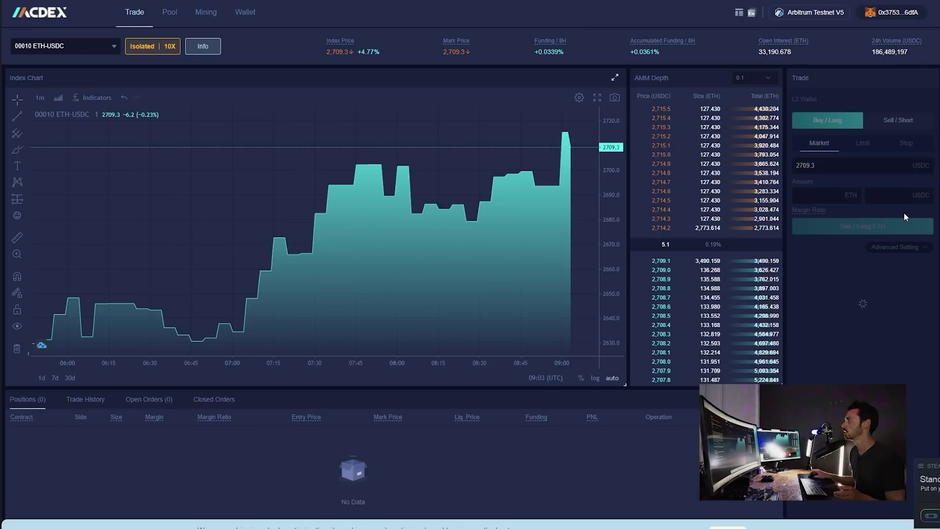
{"action": "mouse_move", "coordinate": [308, 112]}
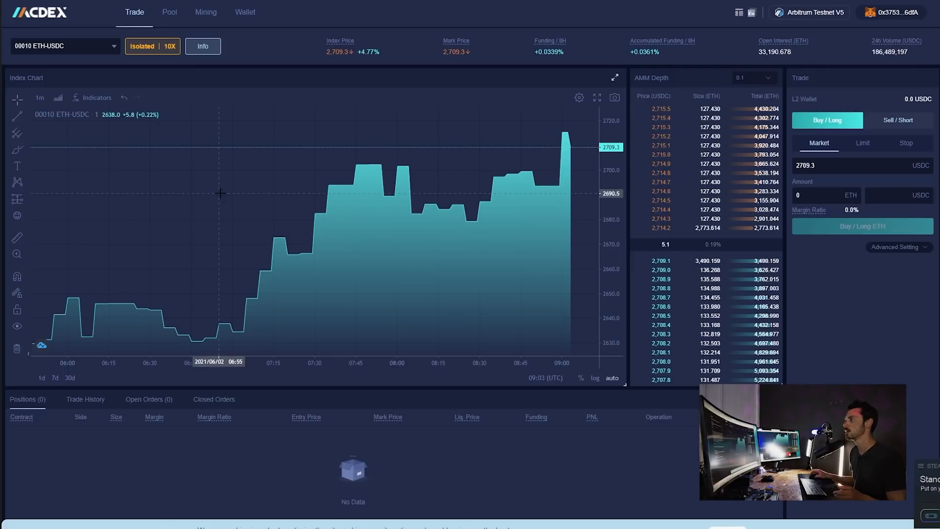
{"action": "left_click", "coordinate": [170, 12]}
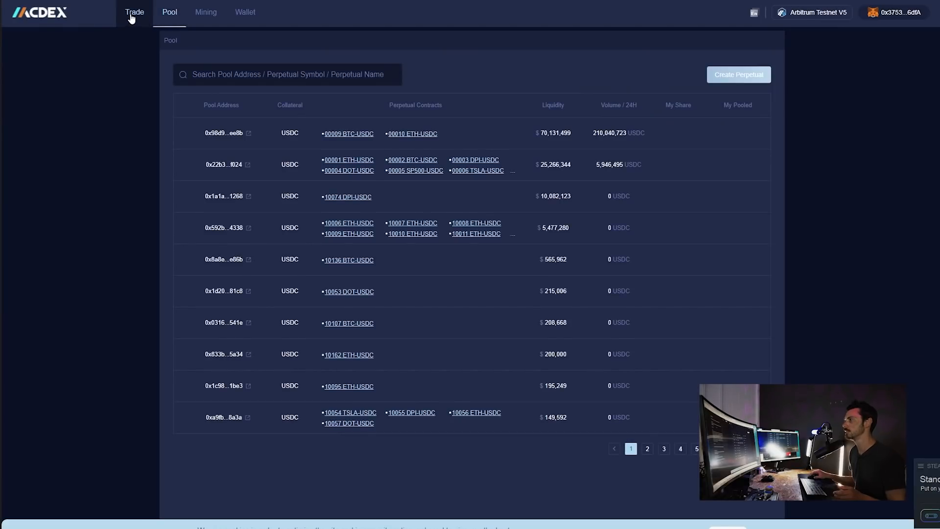
- Return to Trade and start a 164.176 ETH Buy/Long ETH market order at 30% margin
{"action": "left_click", "coordinate": [133, 11]}
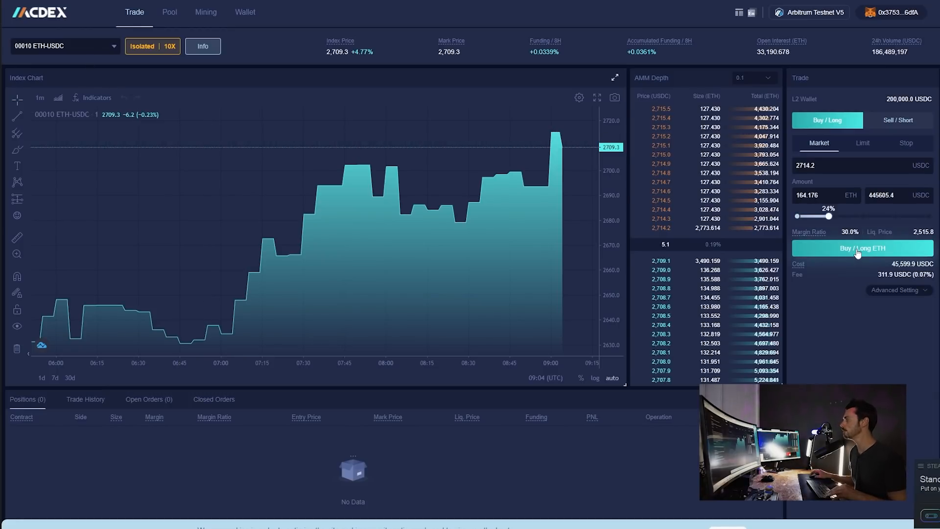
{"action": "left_click", "coordinate": [861, 248]}
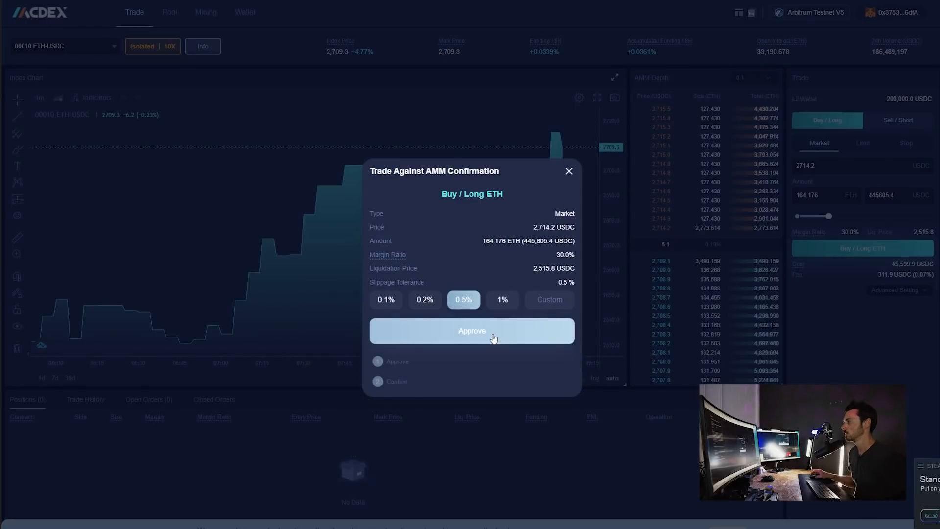
- Approve MCDEX to spend USDC and confirm the permission in MetaMask
{"action": "left_click", "coordinate": [471, 330]}
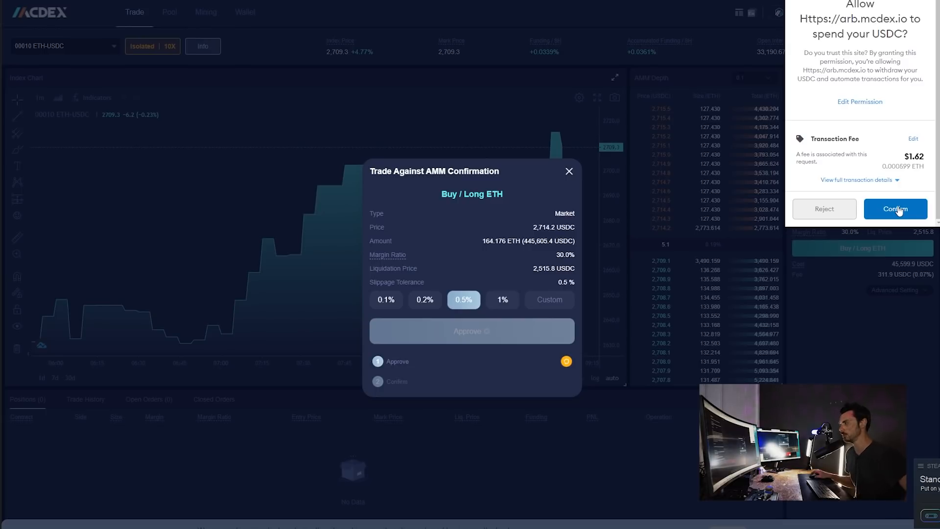
{"action": "left_click", "coordinate": [895, 209]}
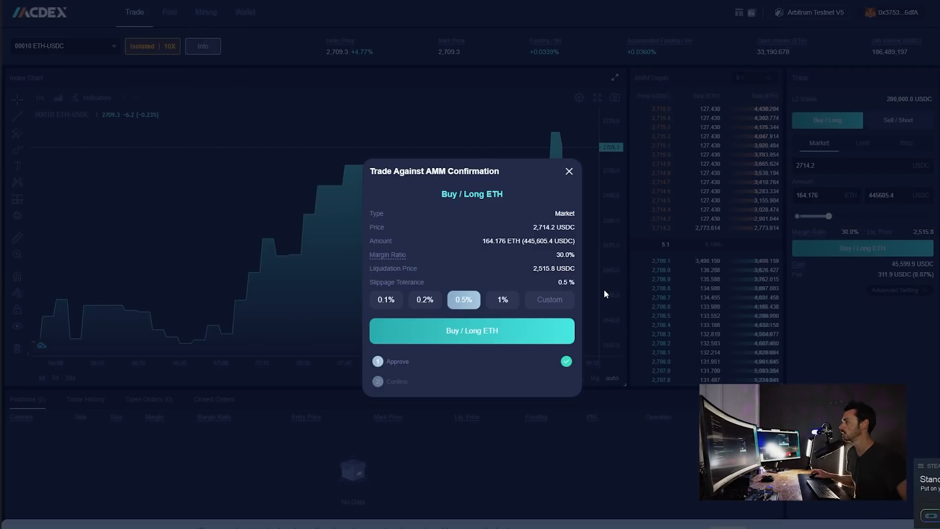
- Submit the 164.176 ETH long and confirm it in MetaMask, opening at 2,714.2 entry
{"action": "left_click", "coordinate": [471, 331]}
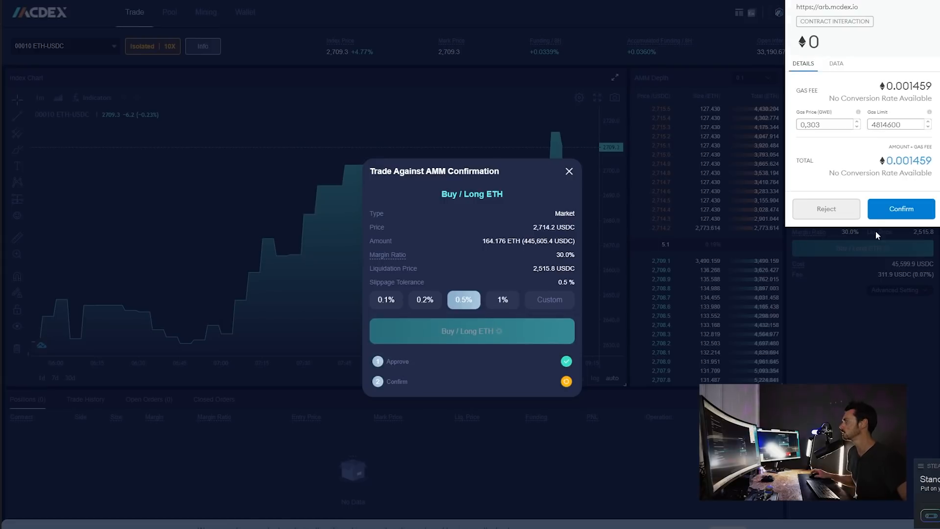
{"action": "mouse_move", "coordinate": [901, 208]}
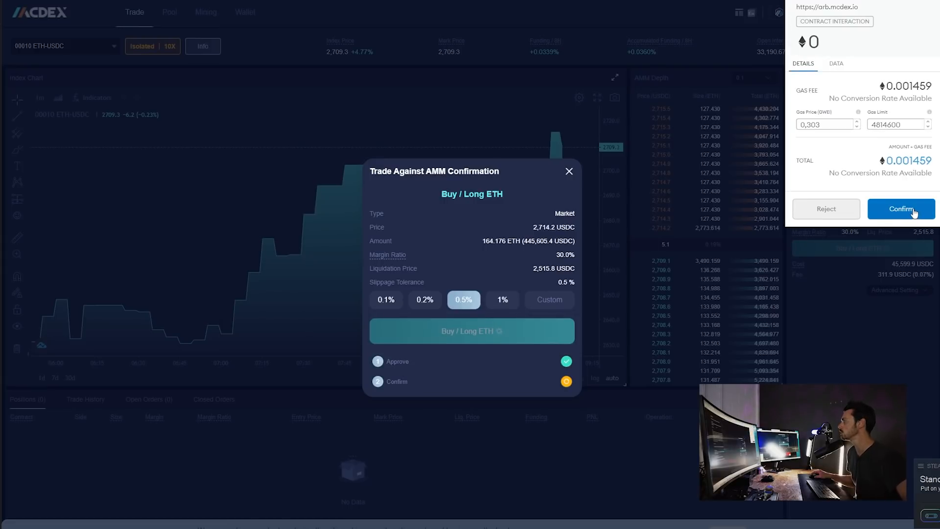
{"action": "left_click", "coordinate": [900, 209]}
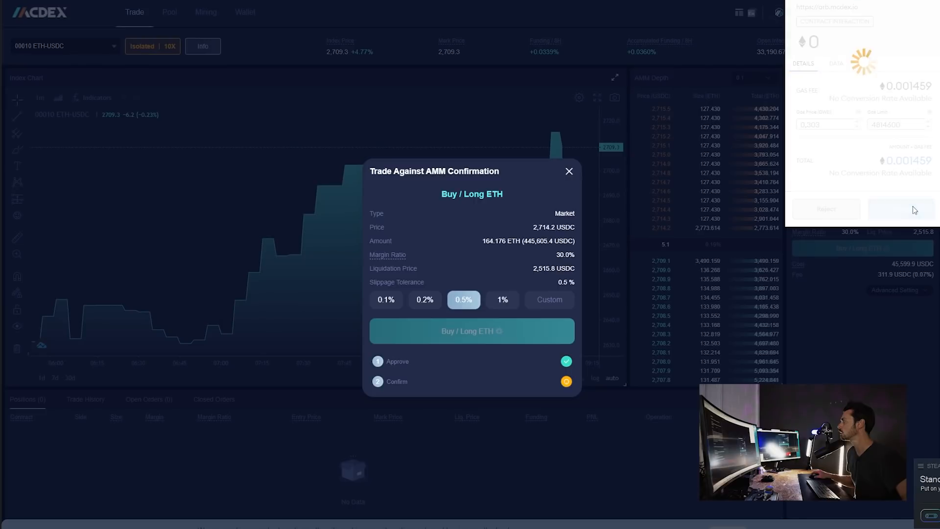
{"action": "left_click", "coordinate": [471, 330]}
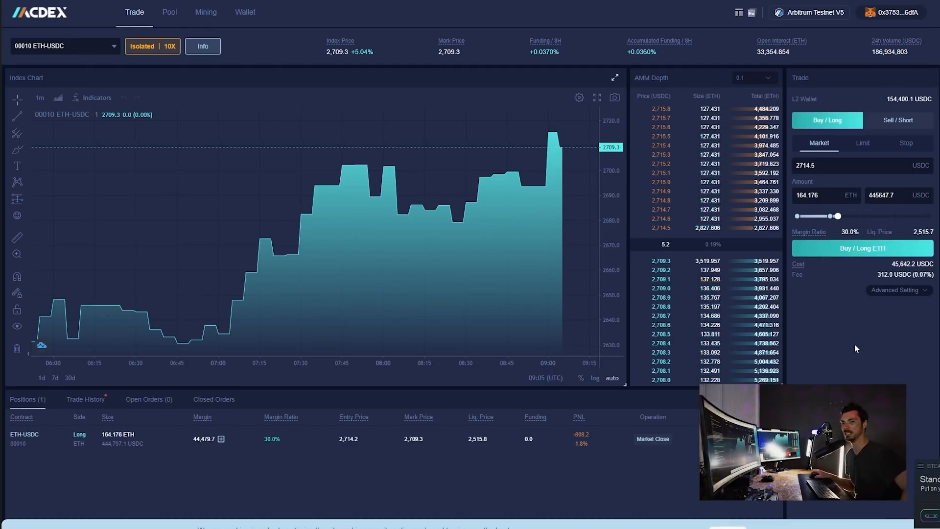
{"action": "mouse_move", "coordinate": [865, 357]}
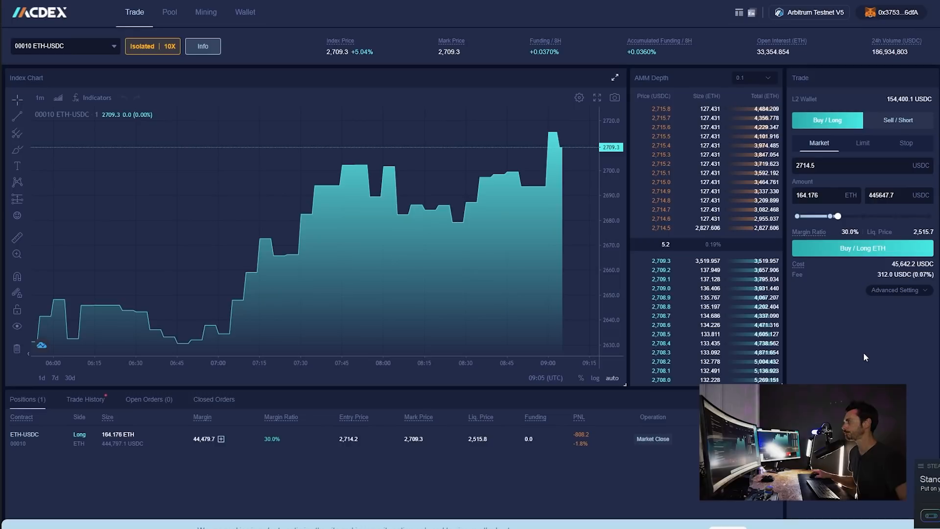
{"action": "mouse_move", "coordinate": [484, 476]}
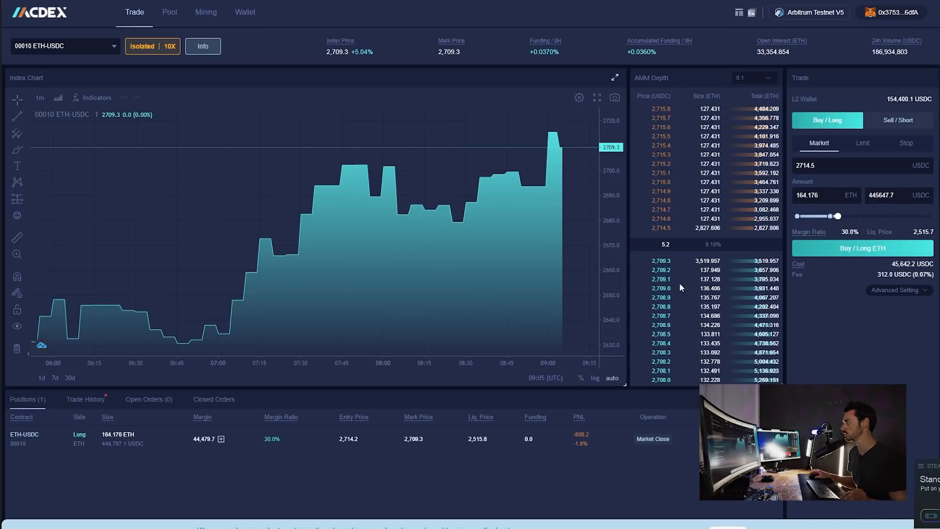
{"action": "mouse_move", "coordinate": [516, 79]}
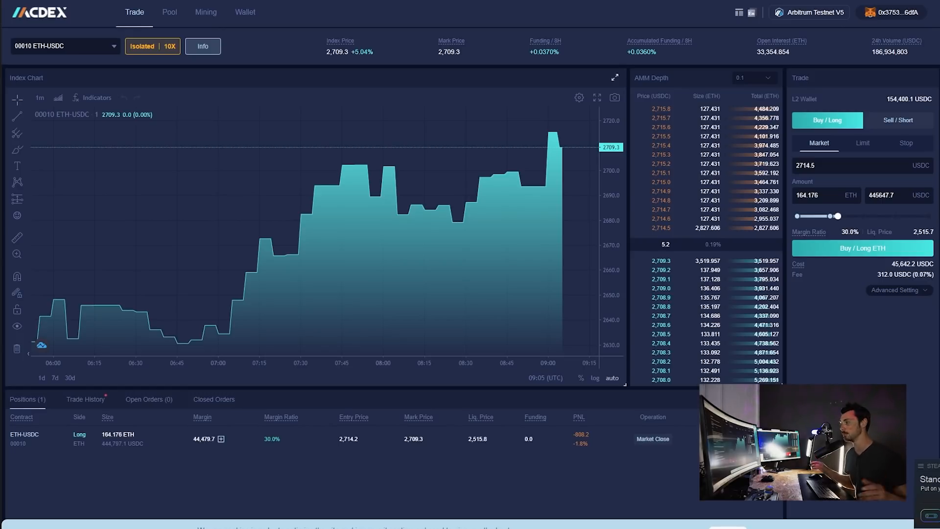
{"action": "mouse_move", "coordinate": [492, 65]}
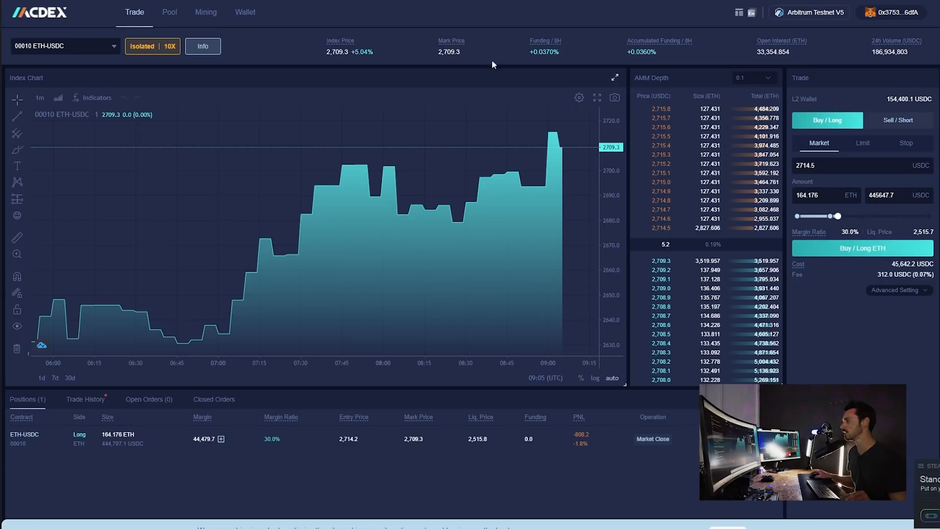
{"action": "mouse_move", "coordinate": [621, 240]}
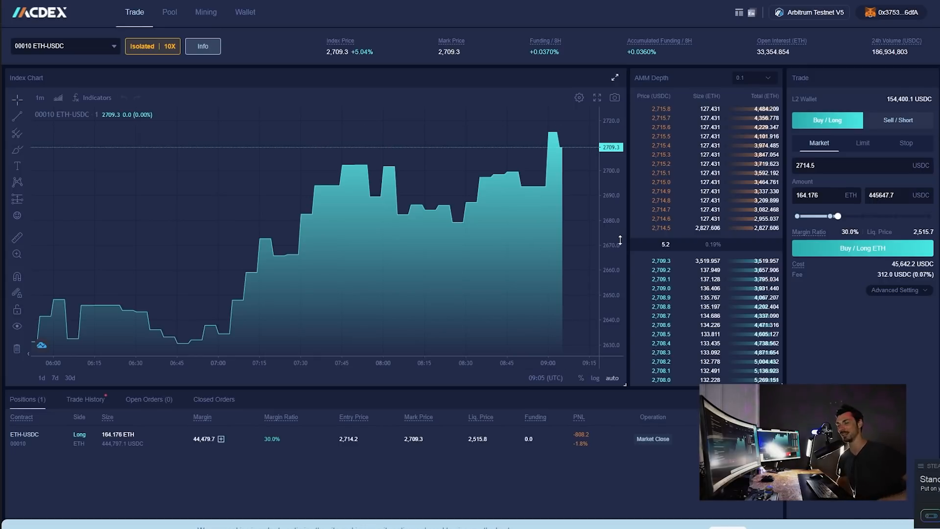